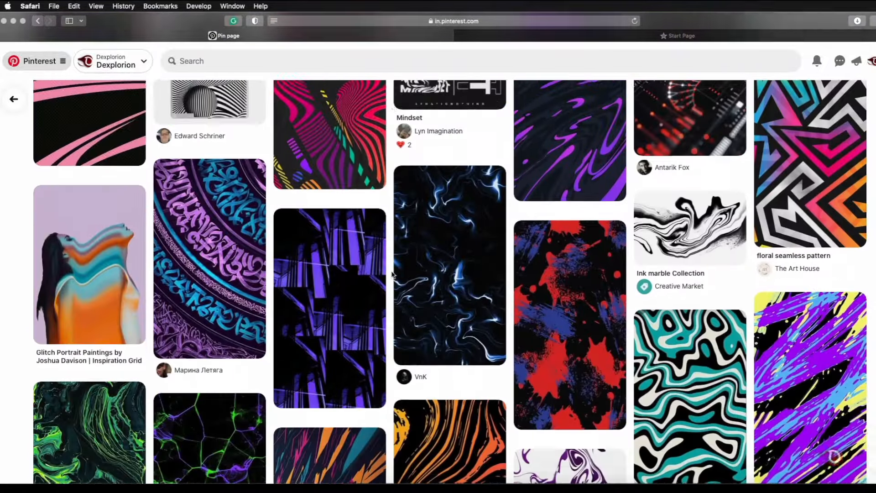
Step: Unlock the cloud photo's Background layer so it becomes Layer 0
{"action": "scroll", "scroll_direction": "down", "scroll_amount": 3}
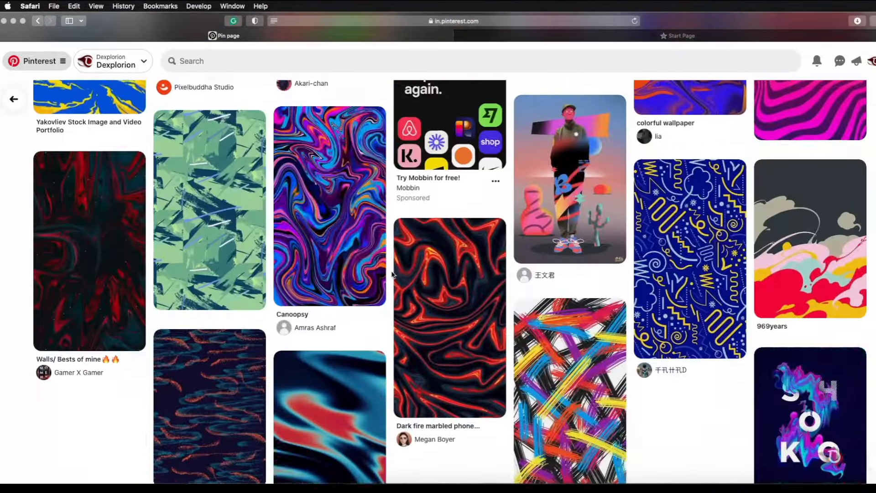
{"action": "scroll", "scroll_direction": "down", "scroll_amount": 3}
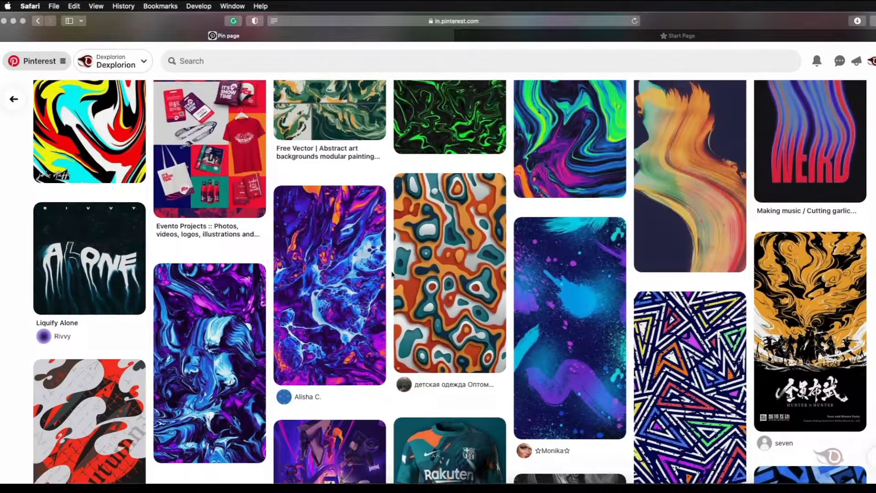
{"action": "scroll", "scroll_direction": "down", "scroll_amount": 3}
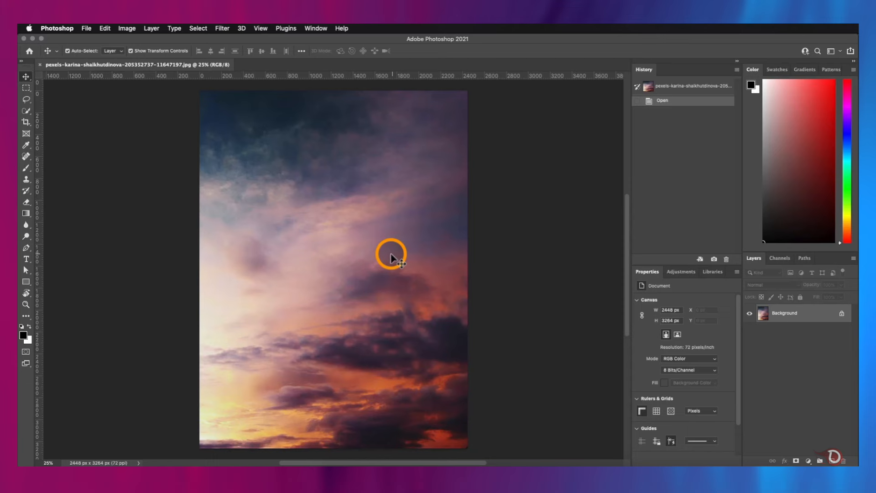
{"action": "mouse_move", "coordinate": [376, 248]}
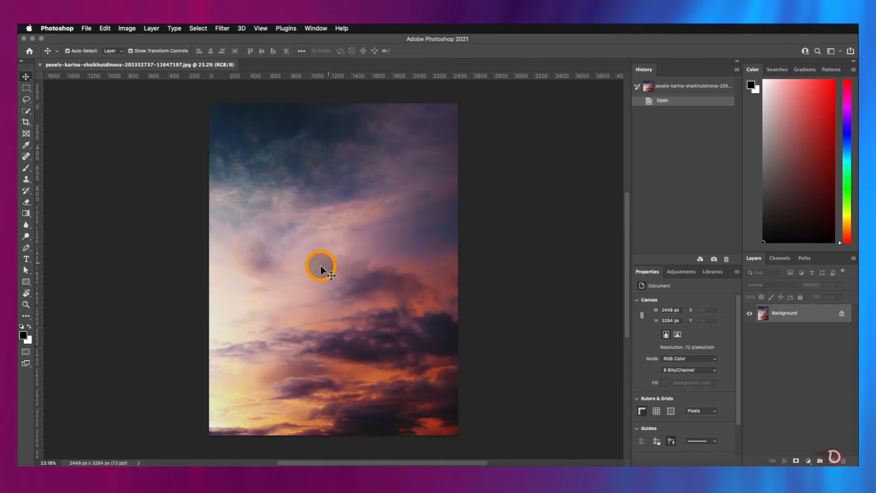
{"action": "mouse_move", "coordinate": [368, 264]}
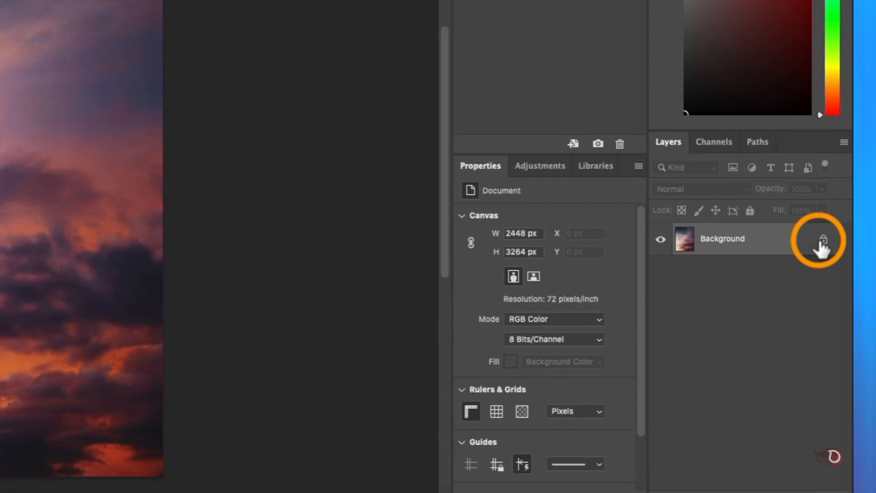
{"action": "left_click", "coordinate": [821, 239]}
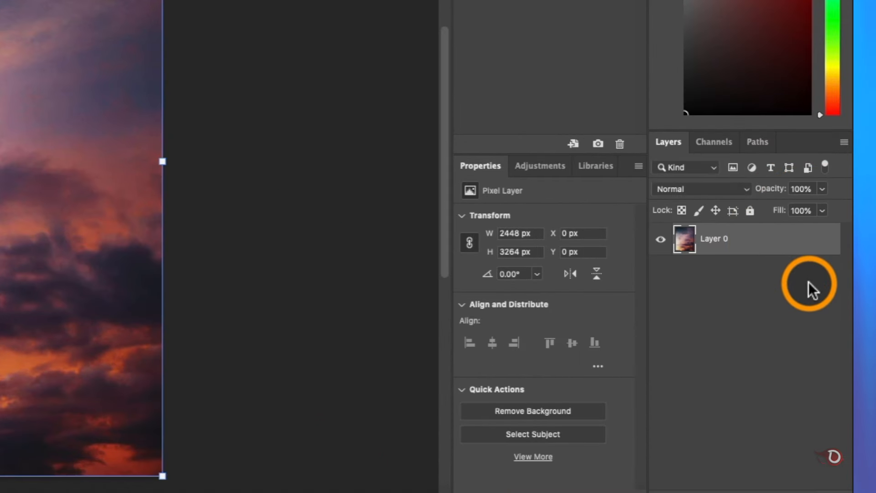
{"action": "mouse_move", "coordinate": [738, 246]}
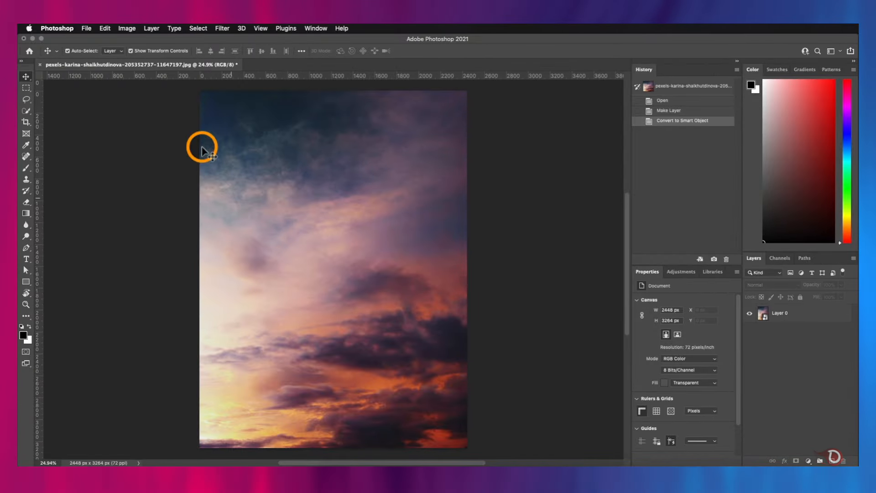
Step: Convert the cloud layer to a smart object
{"action": "left_click", "coordinate": [222, 29]}
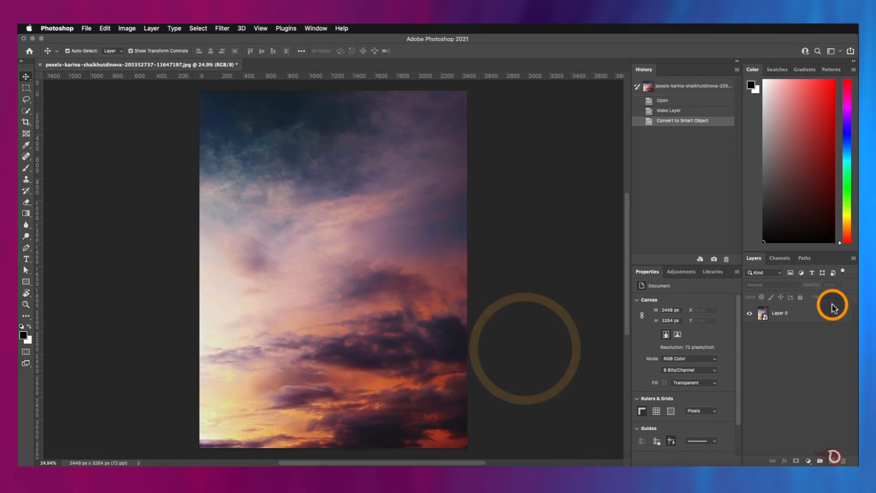
{"action": "left_click", "coordinate": [222, 28]}
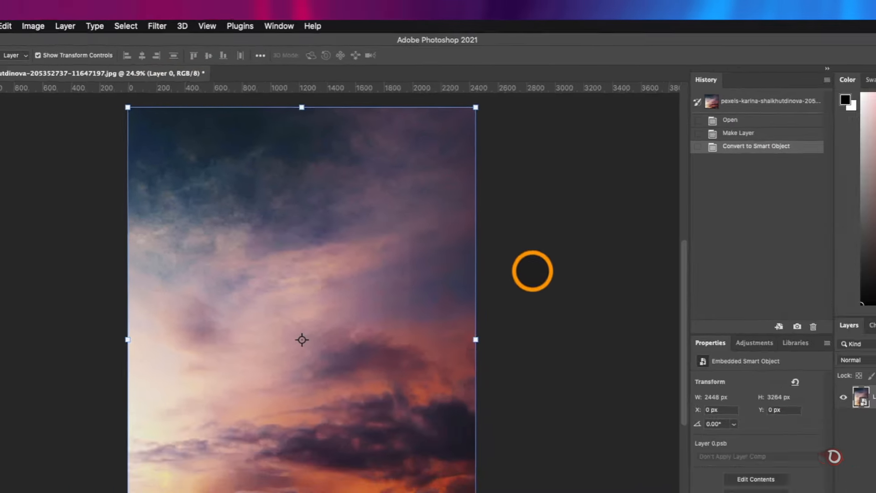
Step: Start Liquify on the cloud layer with a much larger Forward Warp brush
{"action": "left_click", "coordinate": [156, 26]}
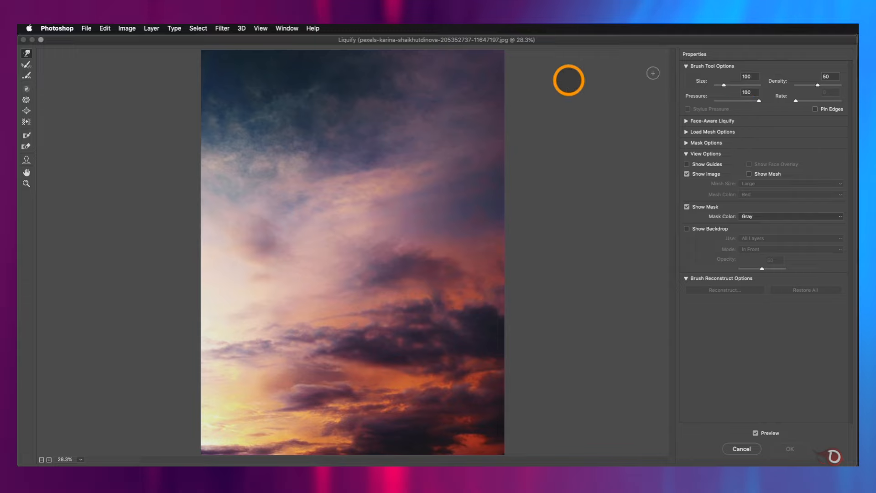
{"action": "left_click", "coordinate": [26, 53]}
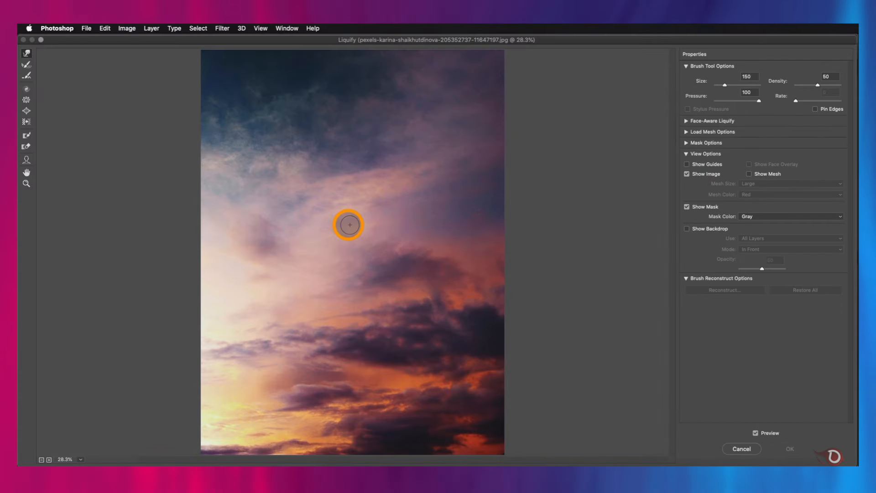
{"action": "key", "text": "]"}
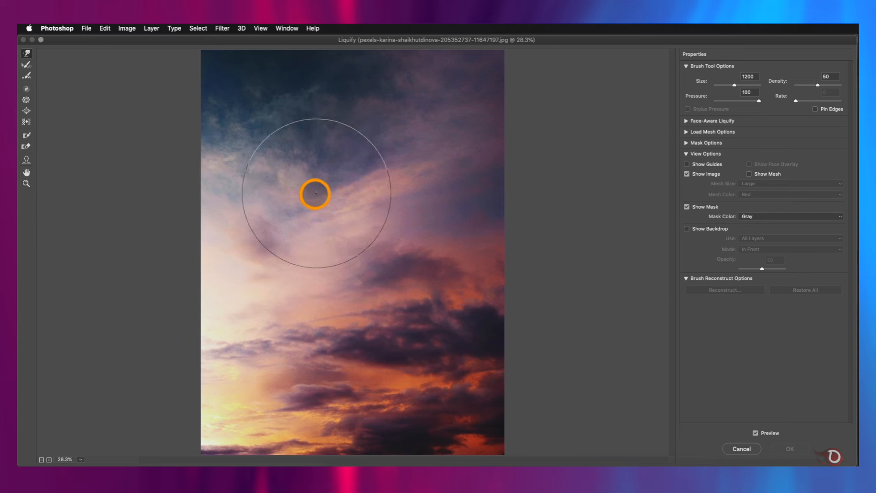
Step: Push the middle clouds into a tall wave and swirl the upper-left clouds
{"action": "left_click_drag", "start_coordinate": [315, 193], "coordinate": [430, 250]}
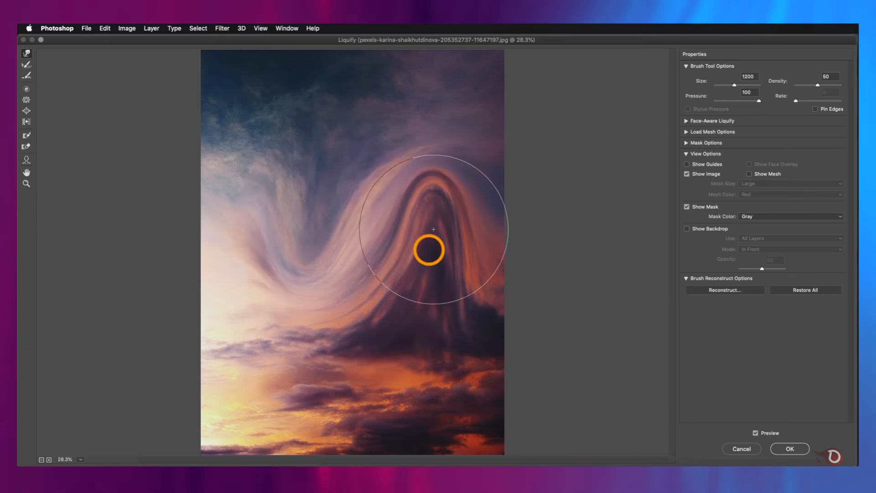
{"action": "left_click", "coordinate": [25, 77]}
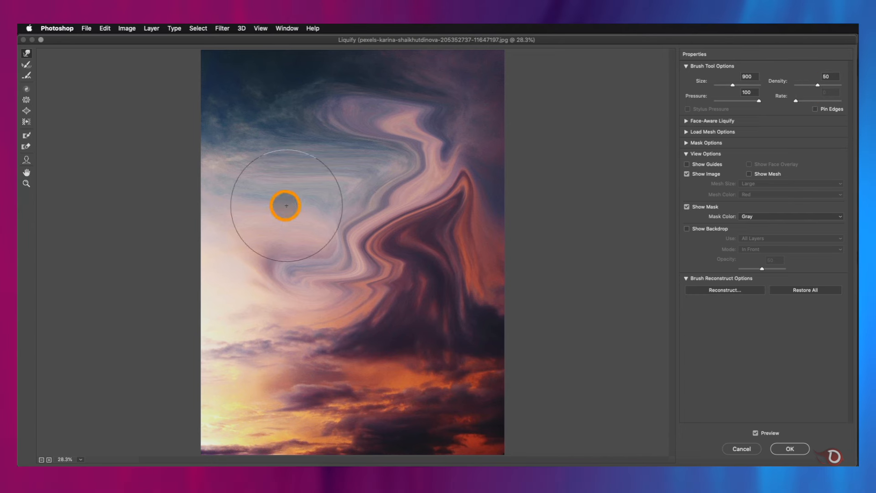
{"action": "left_click_drag", "start_coordinate": [284, 205], "coordinate": [514, 185]}
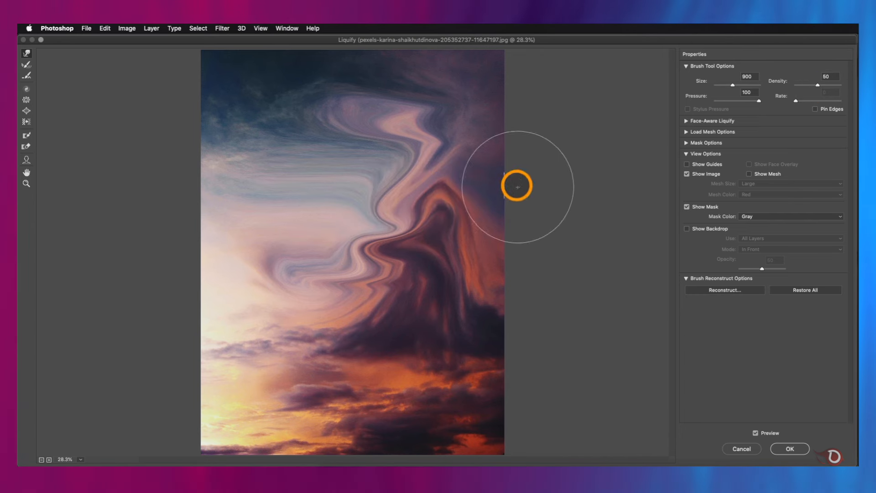
{"action": "mouse_move", "coordinate": [648, 134]}
{"action": "type", "text": "19"}
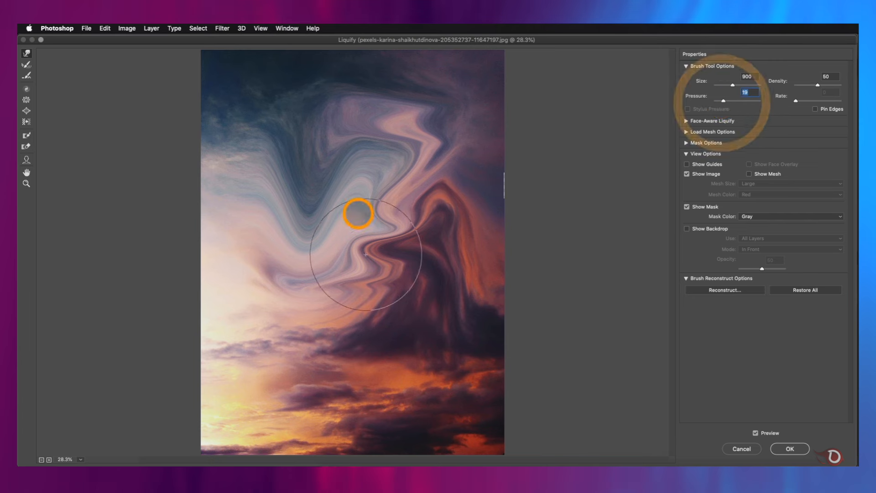
Step: Twist the central and top clouds deeper, refill the top gap, and enable Pin Edges
{"action": "left_click_drag", "start_coordinate": [358, 213], "coordinate": [380, 210]}
{"action": "type", "text": "100"}
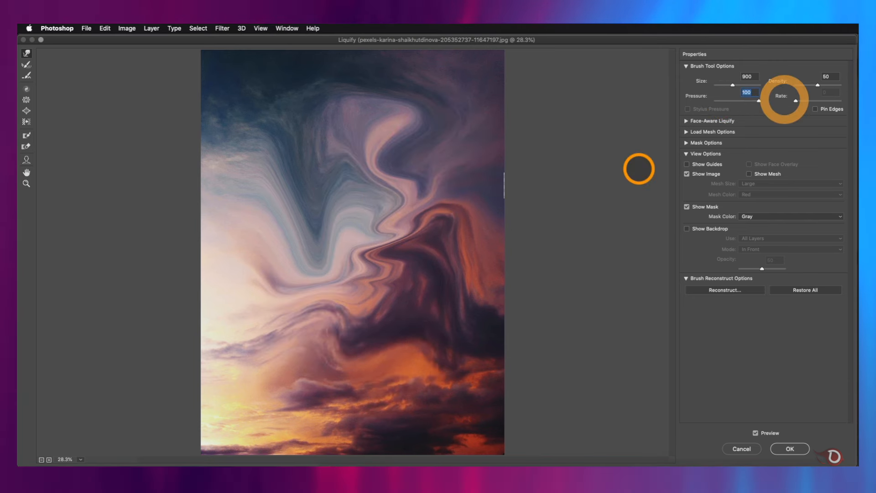
{"action": "left_click_drag", "start_coordinate": [637, 170], "coordinate": [444, 93]}
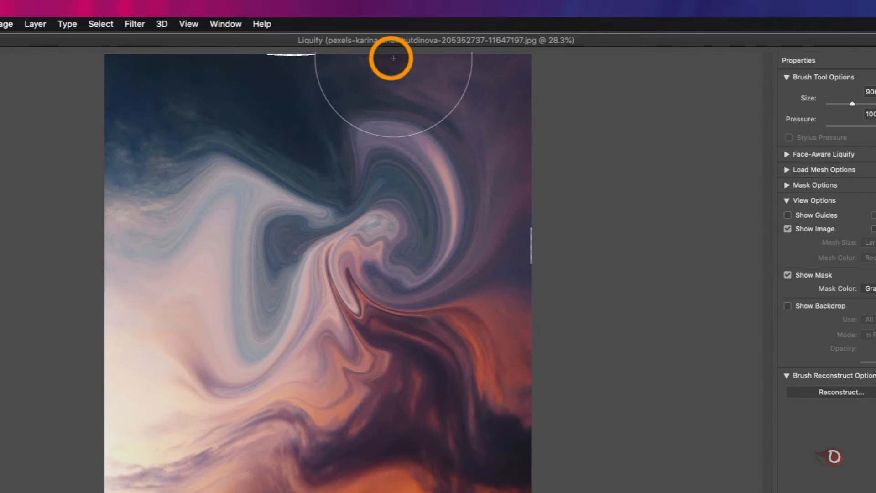
{"action": "left_click_drag", "start_coordinate": [394, 61], "coordinate": [400, 84]}
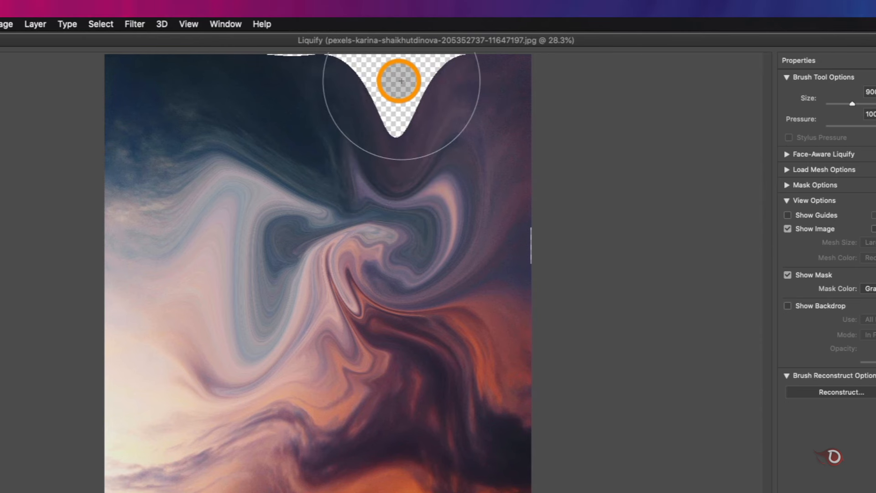
{"action": "left_click_drag", "start_coordinate": [399, 81], "coordinate": [429, 118]}
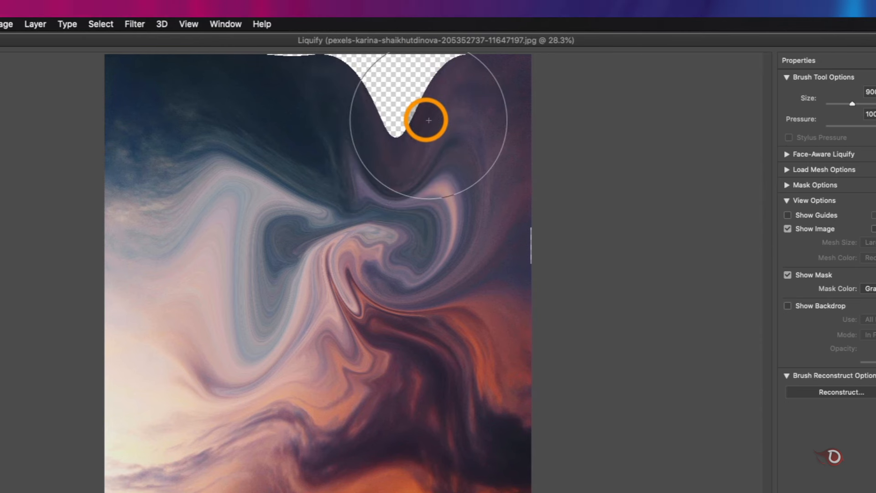
{"action": "left_click_drag", "start_coordinate": [429, 119], "coordinate": [447, 139]}
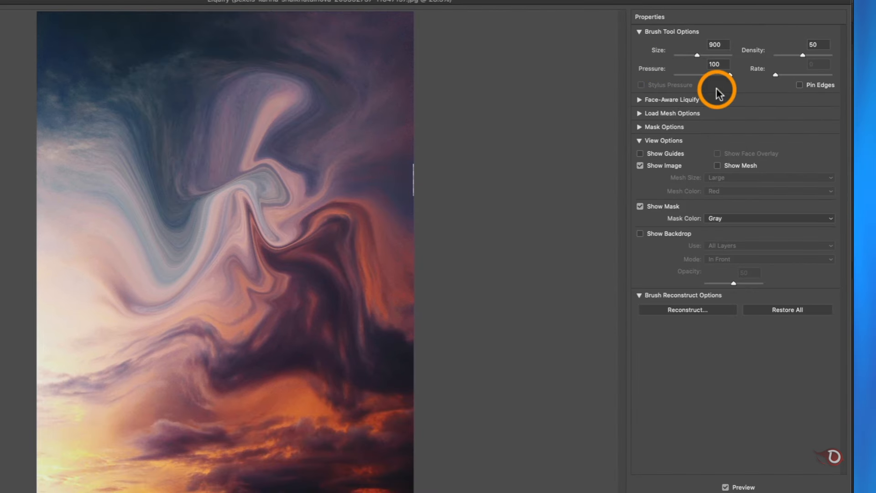
{"action": "mouse_move", "coordinate": [800, 90]}
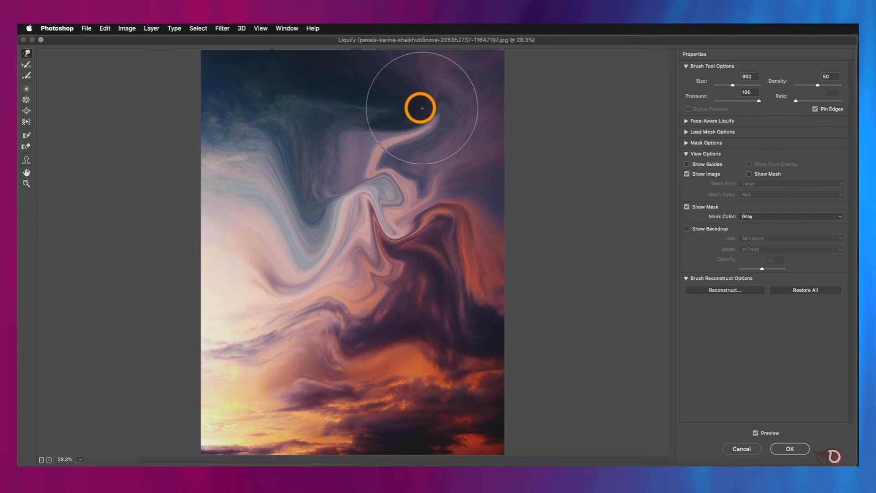
{"action": "left_click", "coordinate": [723, 290]}
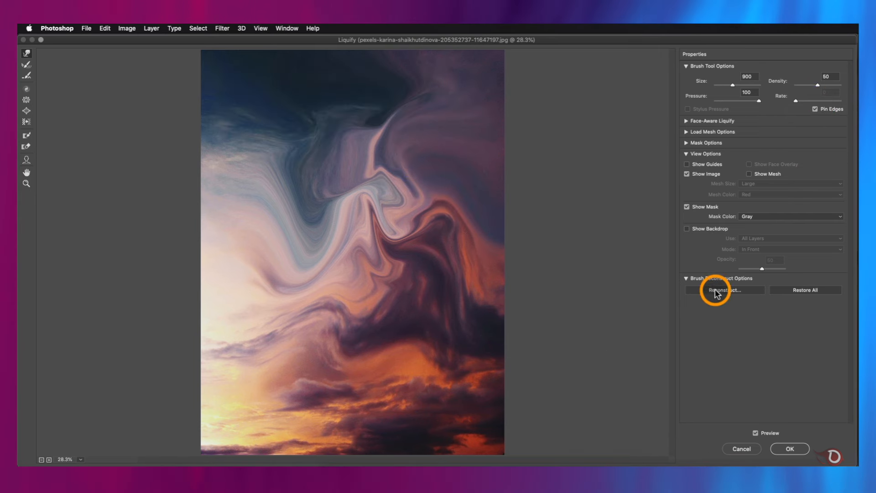
{"action": "mouse_move", "coordinate": [760, 280]}
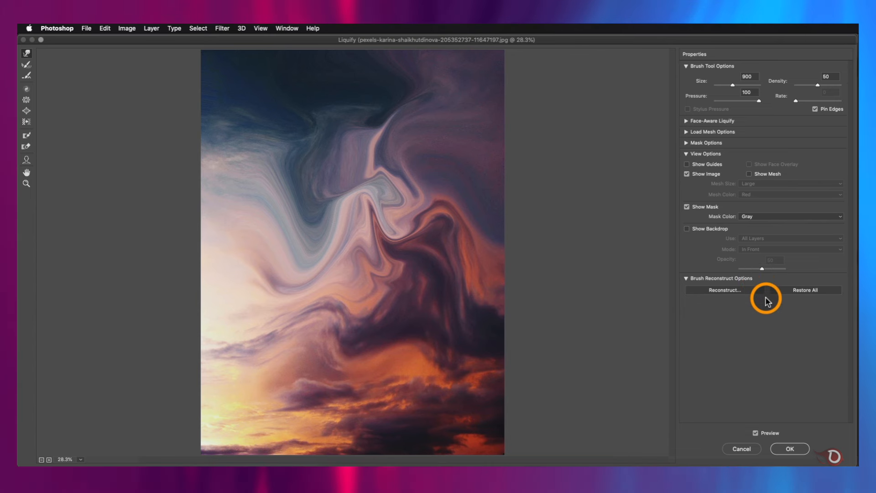
{"action": "mouse_move", "coordinate": [394, 296]}
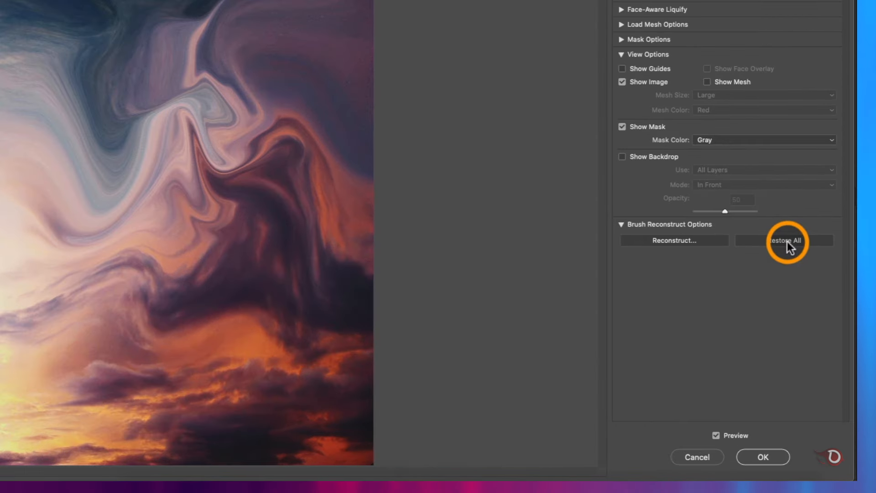
Step: Revert the reconstruction to an Amount of about 51, leaving half-strength swirls
{"action": "left_click", "coordinate": [786, 240]}
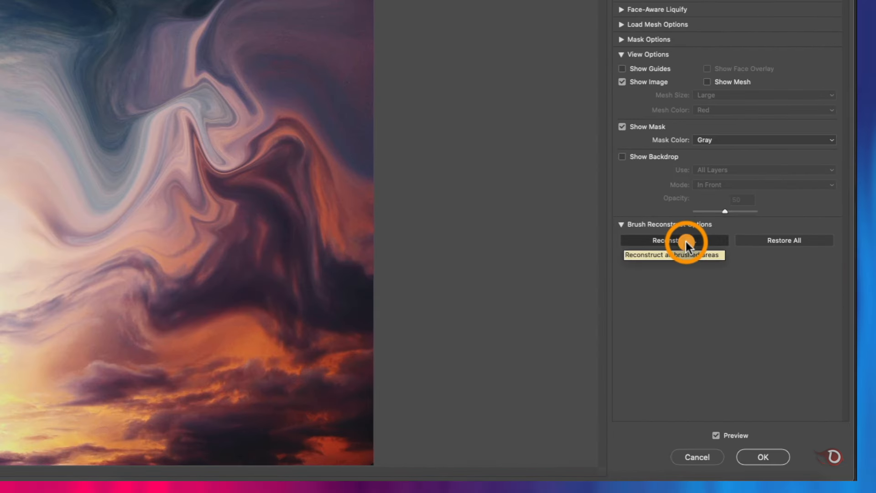
{"action": "left_click", "coordinate": [673, 240]}
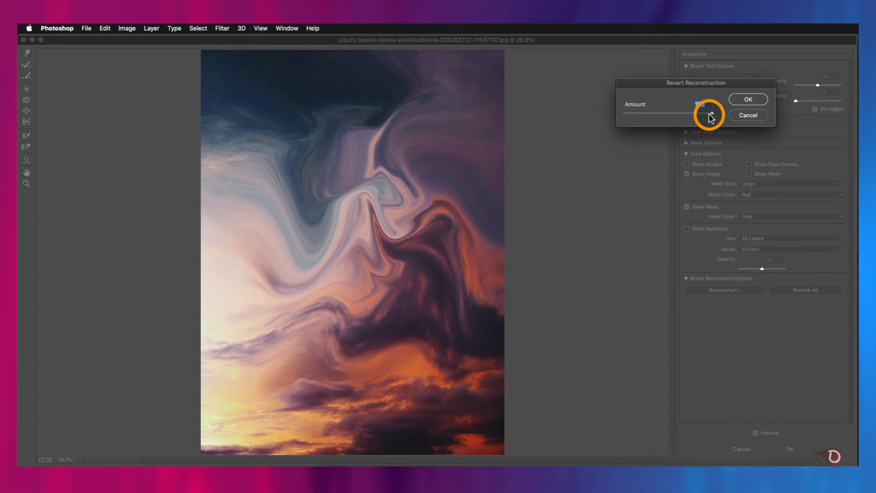
{"action": "left_click_drag", "start_coordinate": [710, 115], "coordinate": [675, 115]}
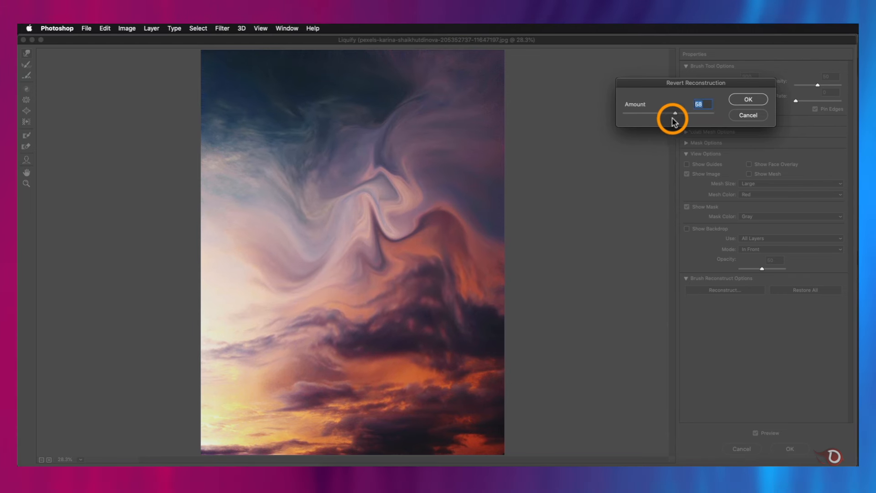
{"action": "left_click_drag", "start_coordinate": [675, 115], "coordinate": [624, 115]}
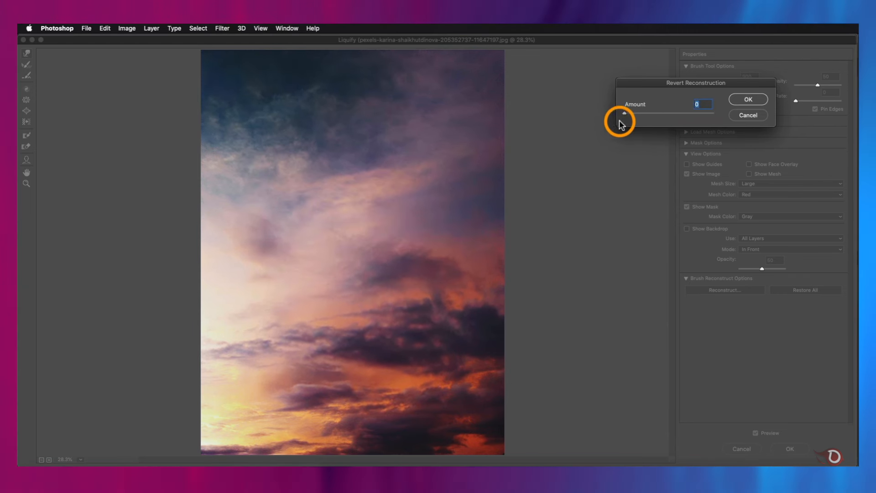
{"action": "left_click_drag", "start_coordinate": [623, 113], "coordinate": [696, 113]}
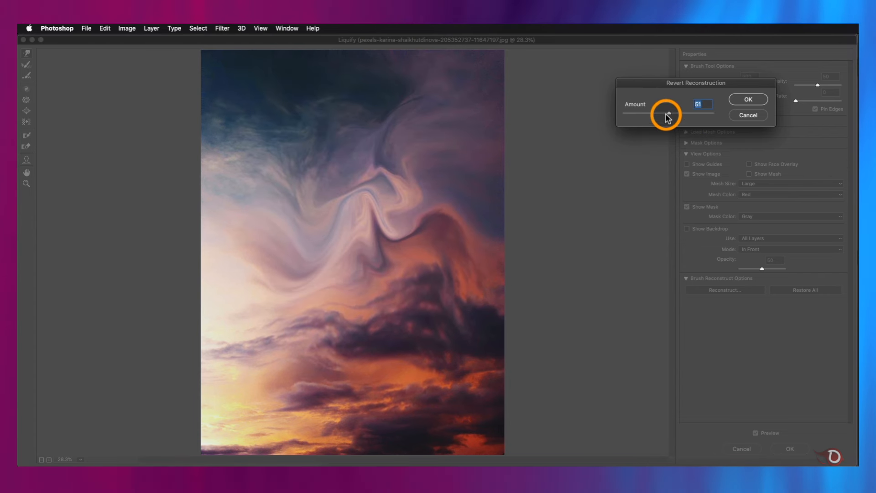
{"action": "left_click", "coordinate": [747, 98]}
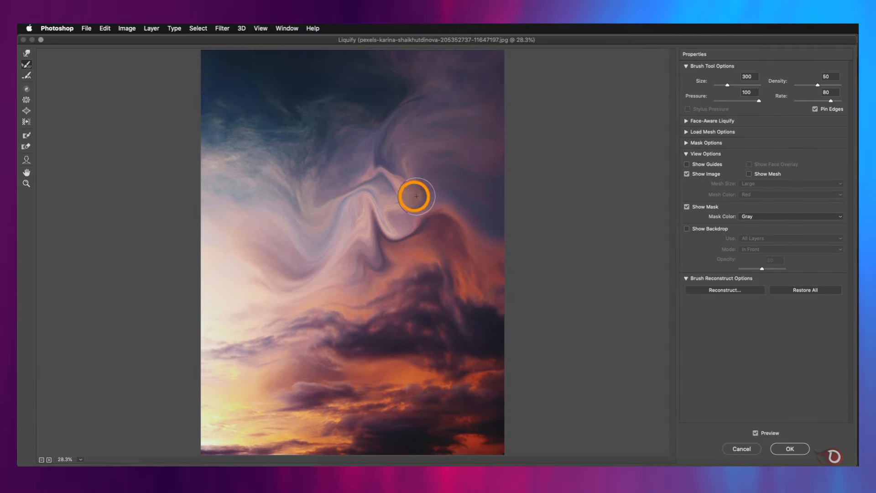
Step: Reset Liquify to discard all cloud distortions
{"action": "left_click_drag", "start_coordinate": [416, 195], "coordinate": [399, 168]}
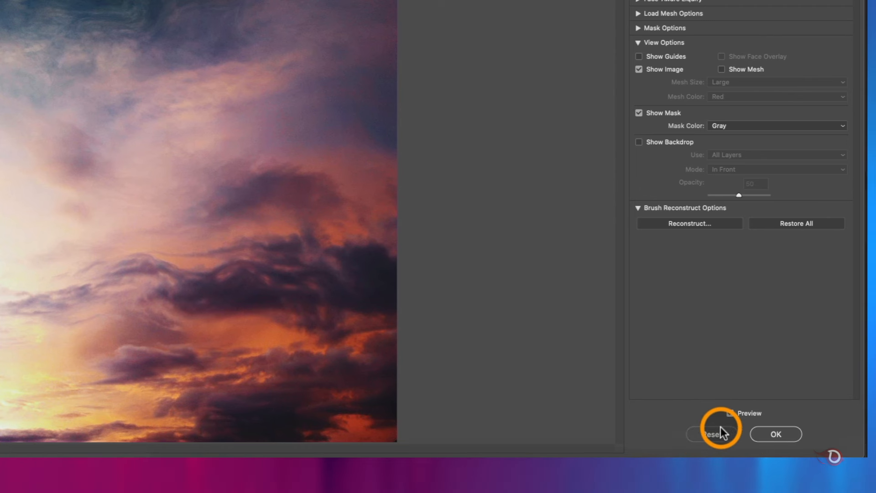
{"action": "mouse_move", "coordinate": [710, 434]}
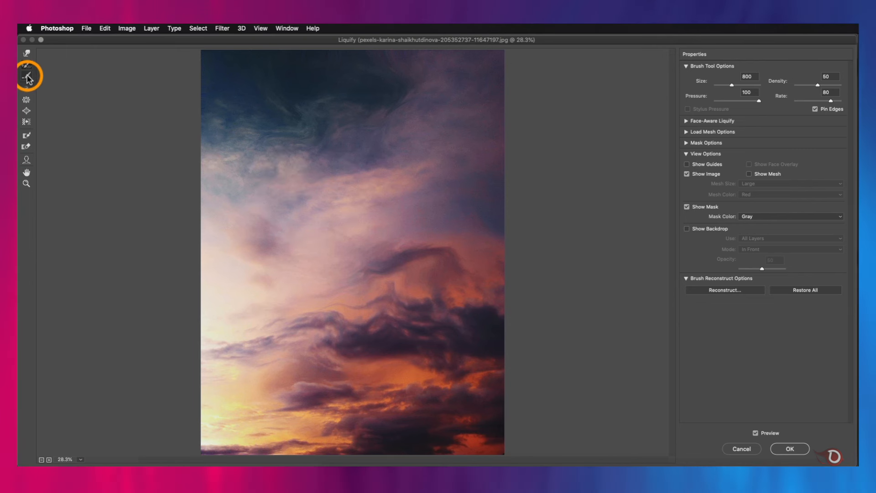
{"action": "mouse_move", "coordinate": [27, 76]}
{"action": "type", "text": "85"}
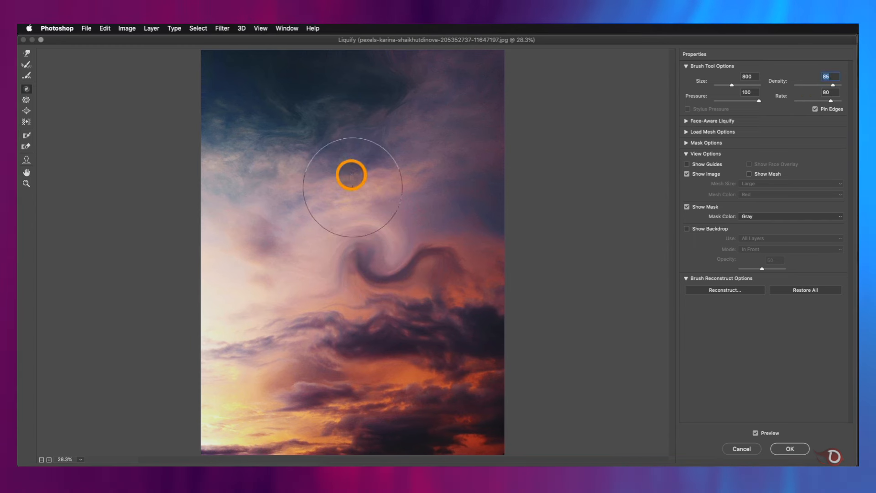
Step: Twirl the upper and lower-left clouds into clockwise spirals
{"action": "left_click_drag", "start_coordinate": [350, 175], "coordinate": [286, 353]}
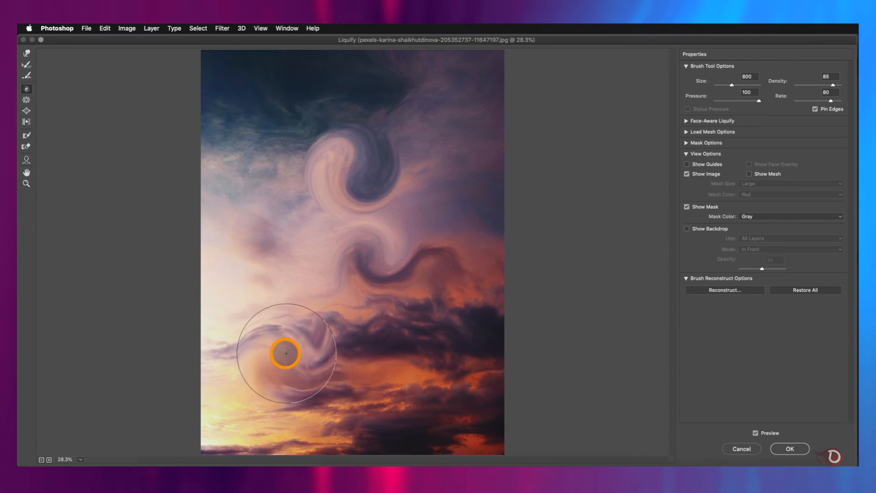
{"action": "left_click_drag", "start_coordinate": [285, 353], "coordinate": [319, 339]}
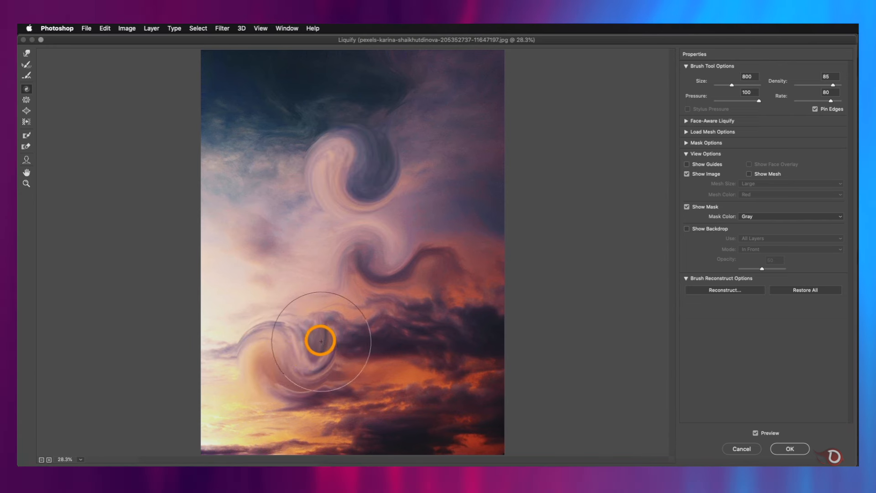
{"action": "left_click_drag", "start_coordinate": [320, 340], "coordinate": [285, 351]}
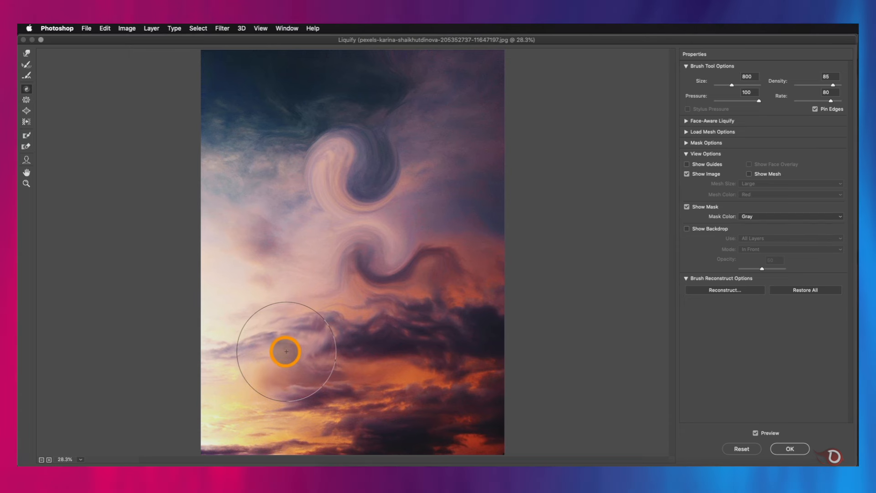
{"action": "left_click_drag", "start_coordinate": [284, 351], "coordinate": [282, 350]}
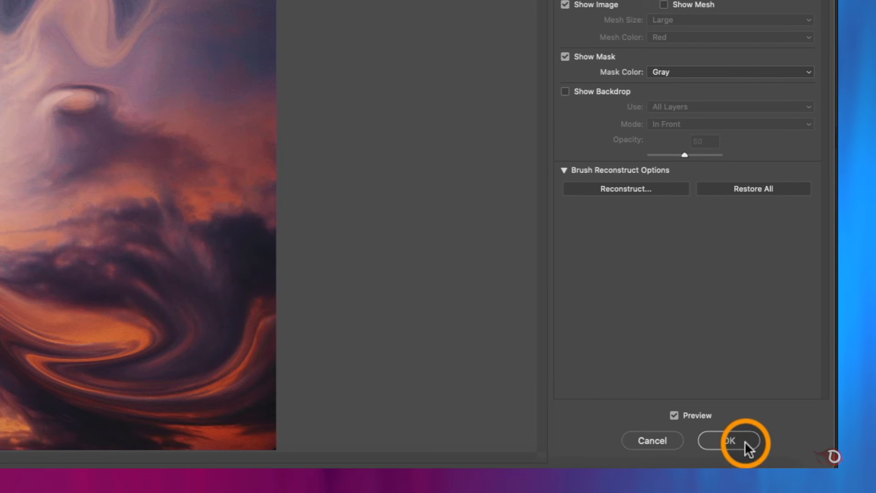
Step: Apply the swirls as a smart filter and toggle it to compare
{"action": "left_click", "coordinate": [728, 440]}
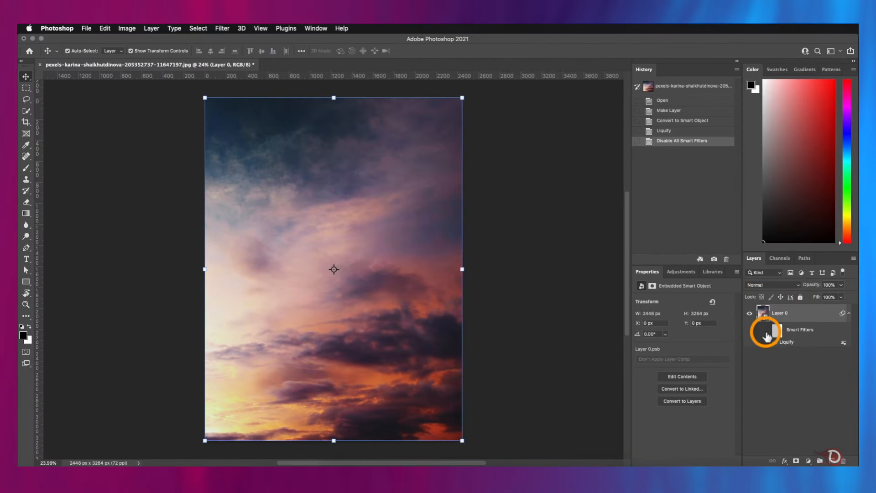
{"action": "left_click", "coordinate": [765, 330]}
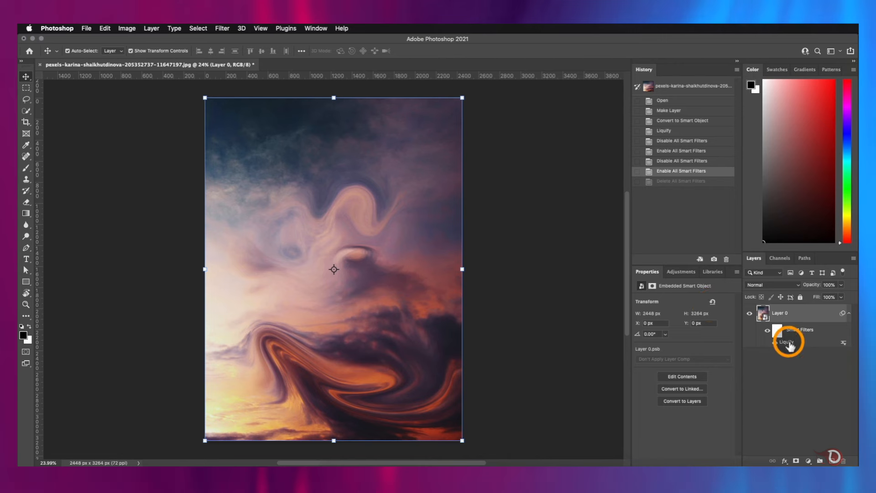
{"action": "mouse_move", "coordinate": [331, 206]}
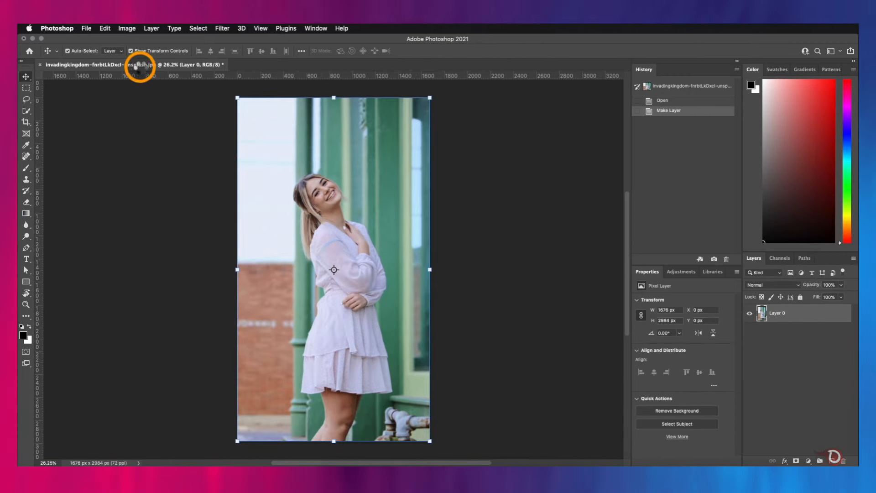
Step: Open the woman's smart-object photo in the Liquify filter
{"action": "left_click", "coordinate": [222, 28]}
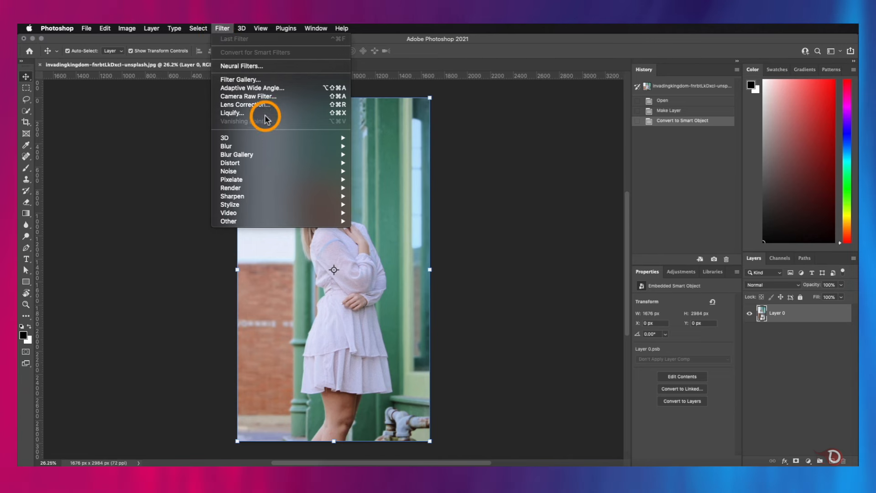
{"action": "left_click", "coordinate": [230, 112]}
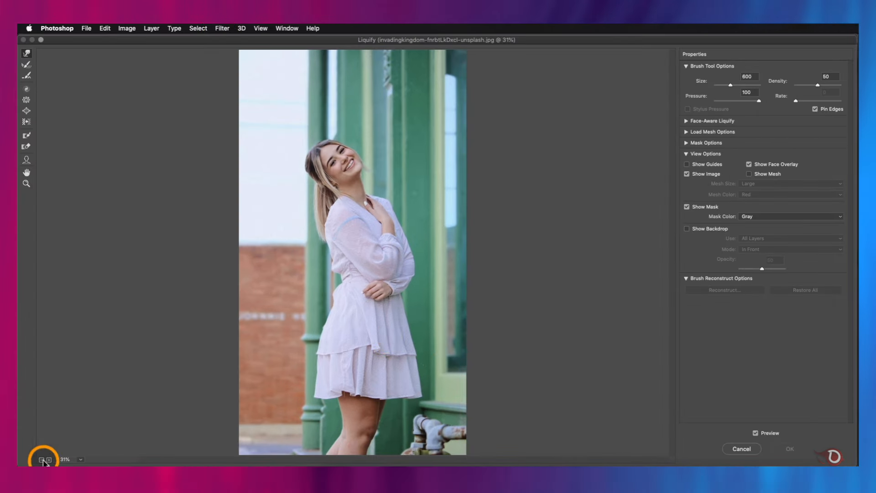
Step: At 50% zoom, push the skirt, hem and hip outward with Forward Warp
{"action": "left_click", "coordinate": [49, 459]}
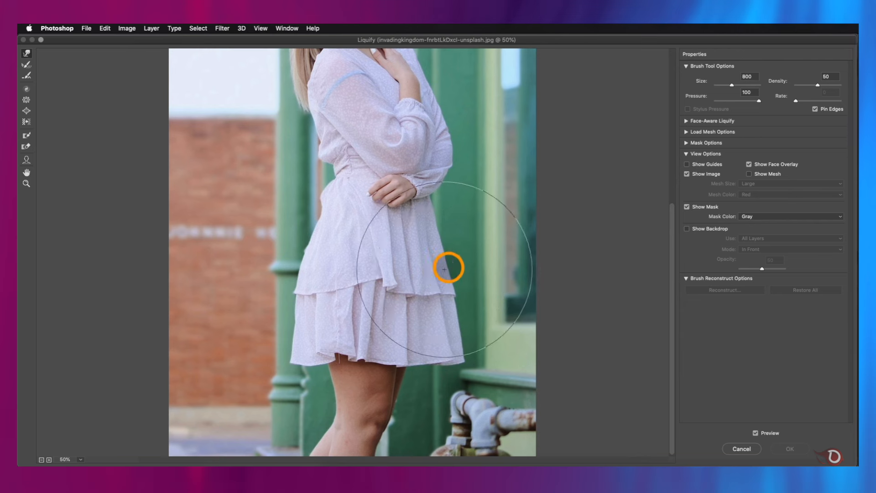
{"action": "left_click_drag", "start_coordinate": [444, 268], "coordinate": [467, 289]}
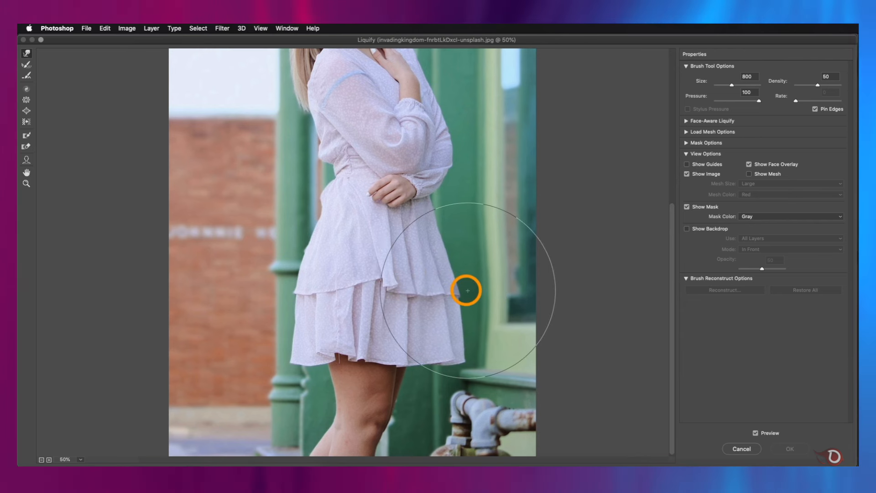
{"action": "left_click_drag", "start_coordinate": [467, 289], "coordinate": [461, 357]}
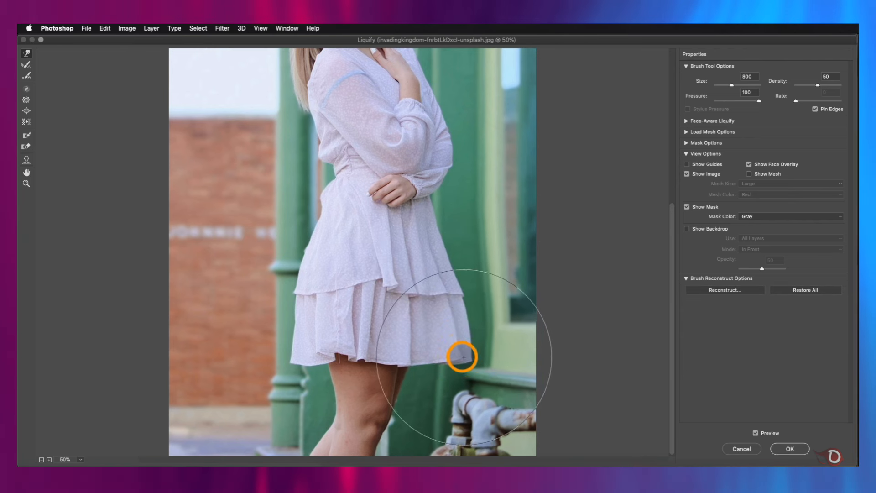
{"action": "left_click_drag", "start_coordinate": [463, 357], "coordinate": [447, 339]}
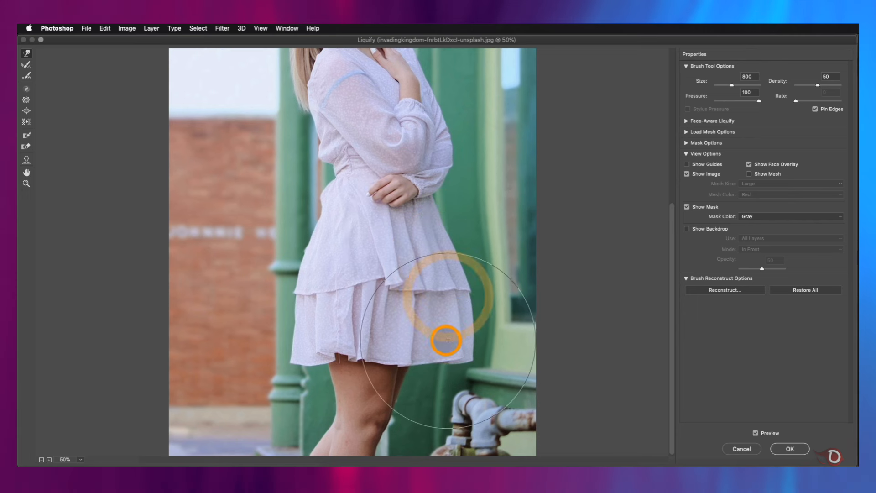
{"action": "left_click_drag", "start_coordinate": [447, 339], "coordinate": [449, 281]}
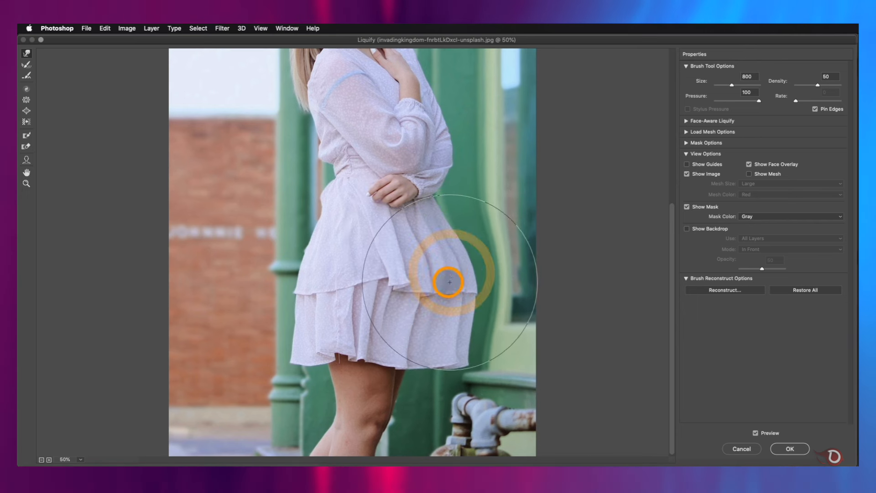
{"action": "left_click_drag", "start_coordinate": [450, 282], "coordinate": [426, 287]}
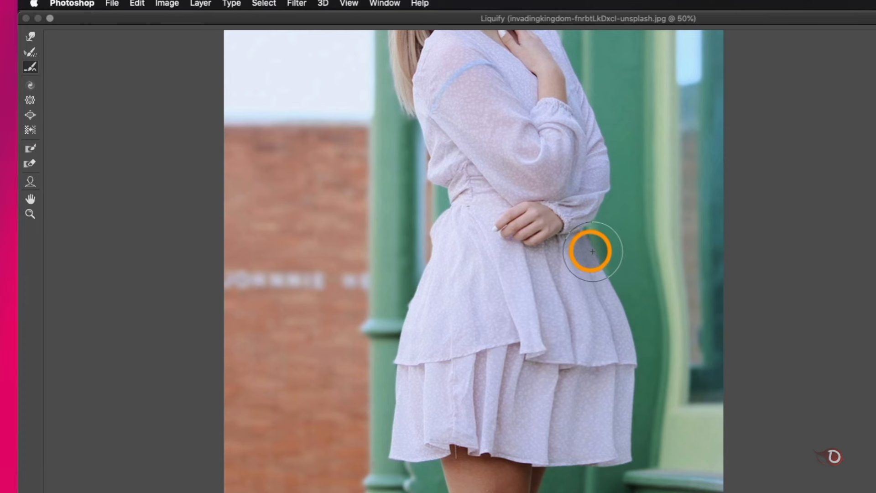
Step: Smooth the warped dress edge near the arm and apply the filter
{"action": "left_click_drag", "start_coordinate": [591, 252], "coordinate": [615, 264]}
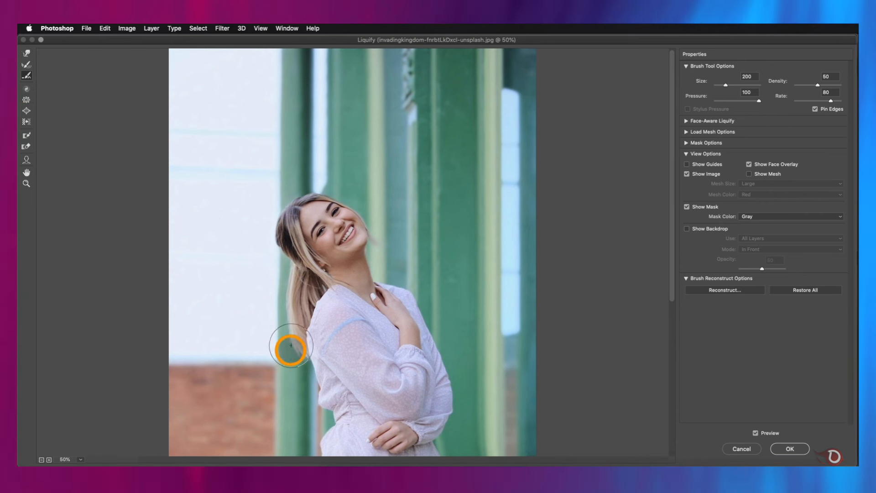
{"action": "left_click", "coordinate": [788, 449]}
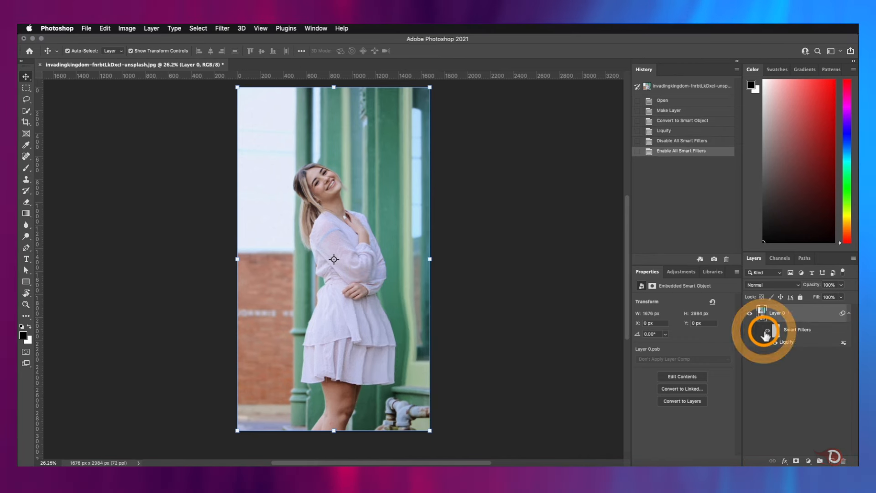
Step: Reopen the Liquify smart filter on the woman's photo
{"action": "double_click", "coordinate": [785, 341]}
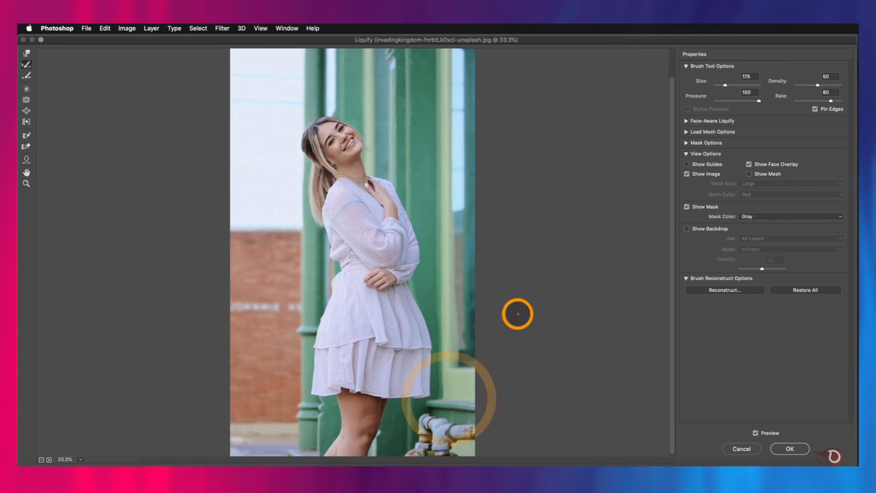
Step: Twirl the woman's head and nearby pillars clockwise with a size-800 brush
{"action": "left_click_drag", "start_coordinate": [517, 313], "coordinate": [426, 291]}
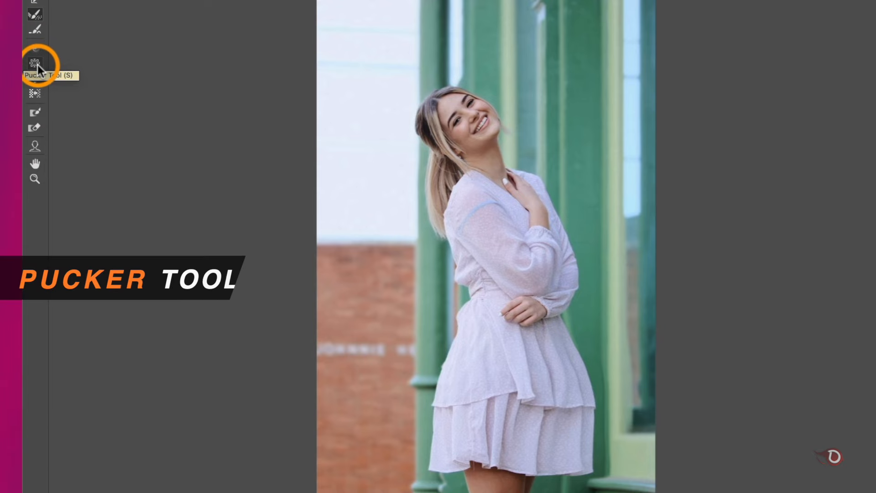
{"action": "left_click", "coordinate": [35, 63]}
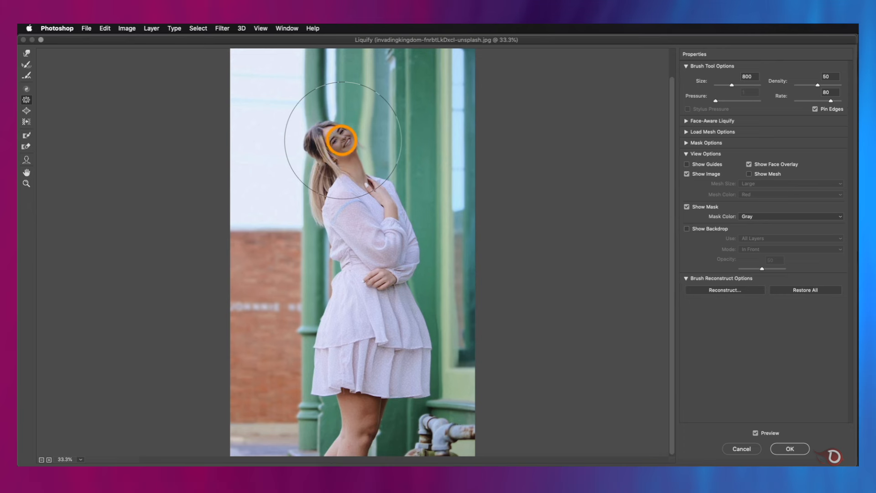
{"action": "left_click_drag", "start_coordinate": [332, 139], "coordinate": [344, 140]}
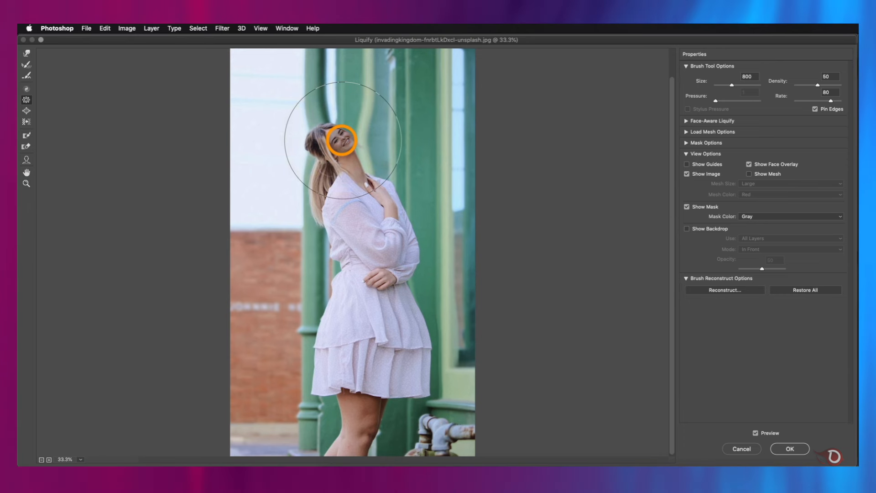
{"action": "left_click", "coordinate": [340, 139]}
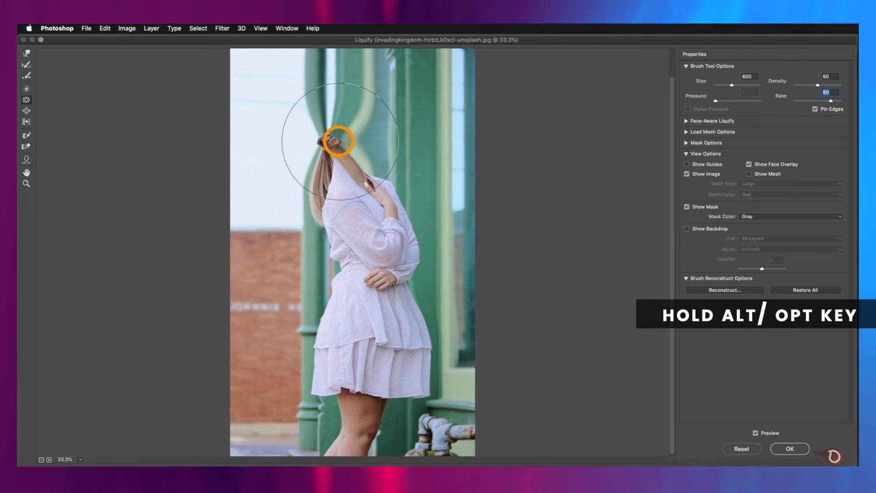
Step: Twirl the head area back counter-clockwise to undo the twist
{"action": "left_click_drag", "start_coordinate": [338, 140], "coordinate": [333, 146]}
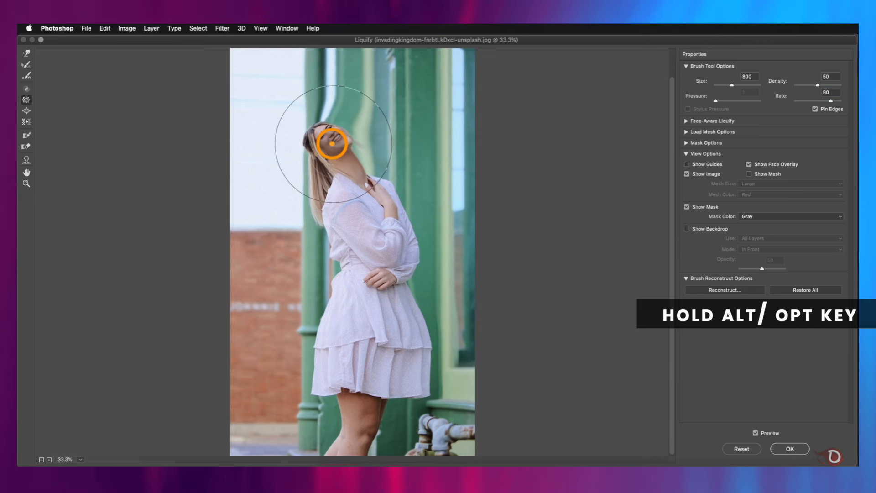
{"action": "left_click_drag", "start_coordinate": [332, 145], "coordinate": [268, 208]}
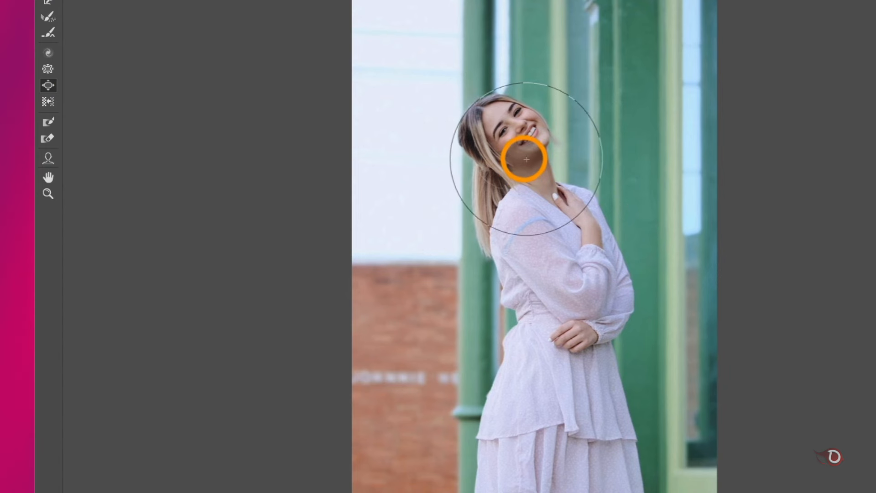
Step: Bloat her chin, then push in the dress at the left waist and right skirt edge
{"action": "left_click_drag", "start_coordinate": [524, 160], "coordinate": [502, 137]}
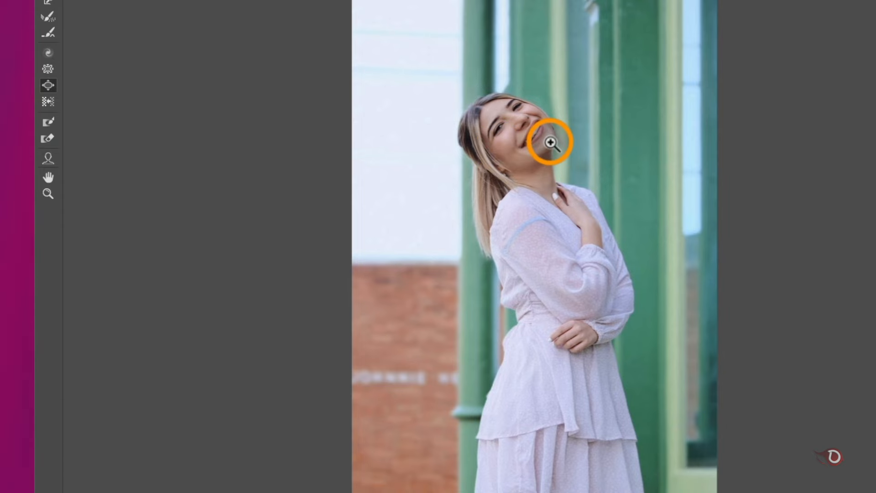
{"action": "left_click", "coordinate": [42, 61]}
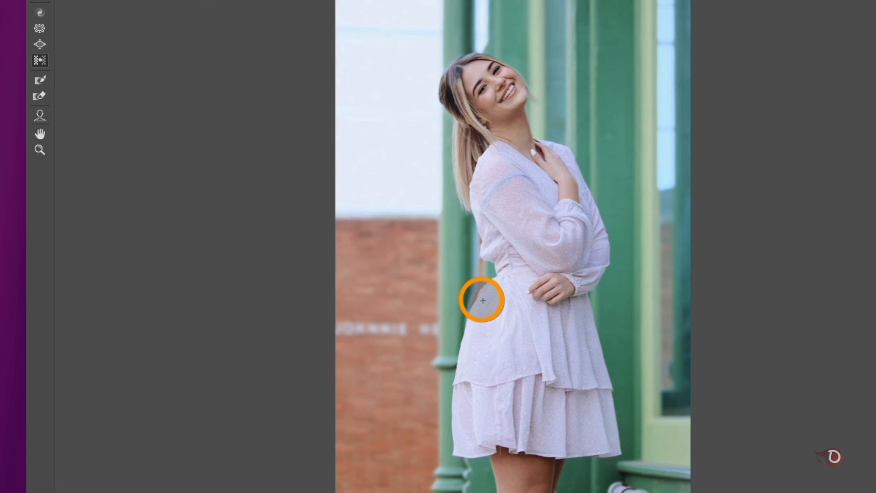
{"action": "left_click_drag", "start_coordinate": [483, 300], "coordinate": [591, 330]}
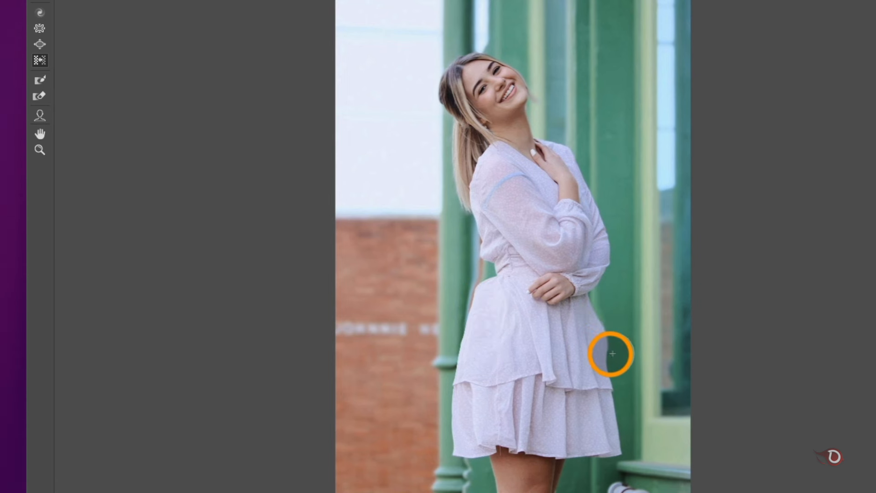
{"action": "left_click_drag", "start_coordinate": [612, 353], "coordinate": [558, 450]}
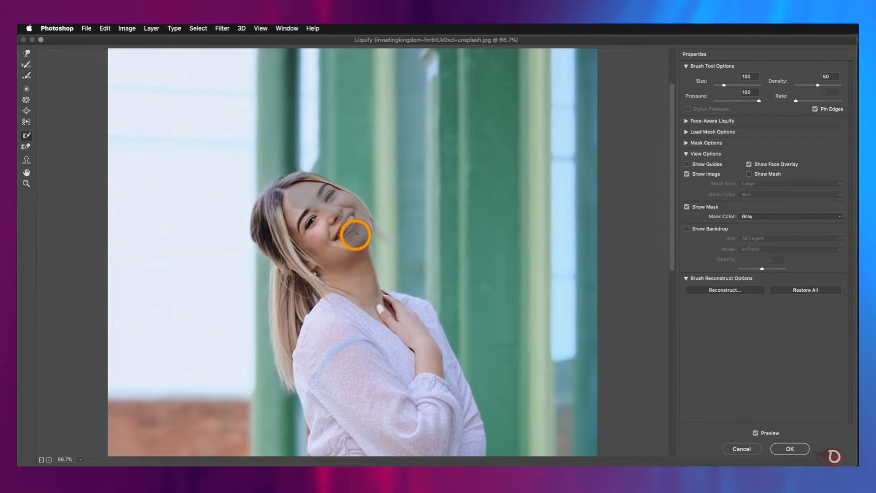
Step: Paint a freeze mask over her face, head and ponytail edge, then switch the mask colour to red
{"action": "left_click_drag", "start_coordinate": [356, 234], "coordinate": [294, 208]}
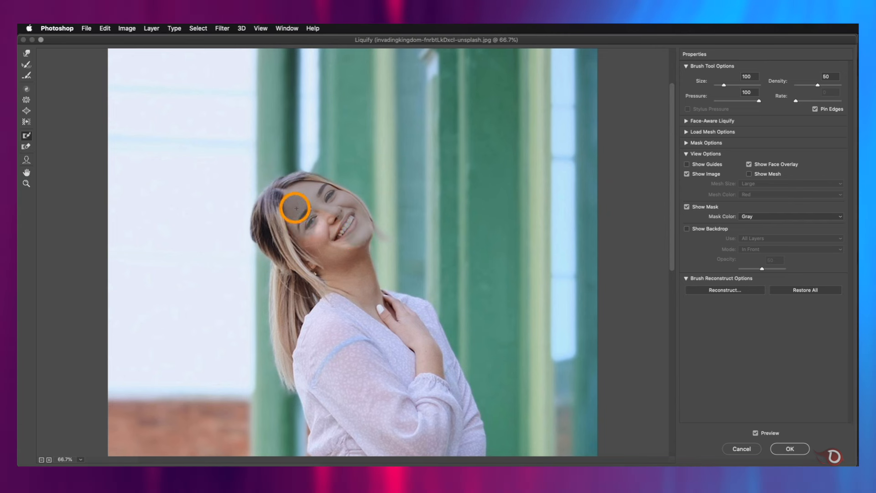
{"action": "left_click_drag", "start_coordinate": [293, 208], "coordinate": [369, 297]}
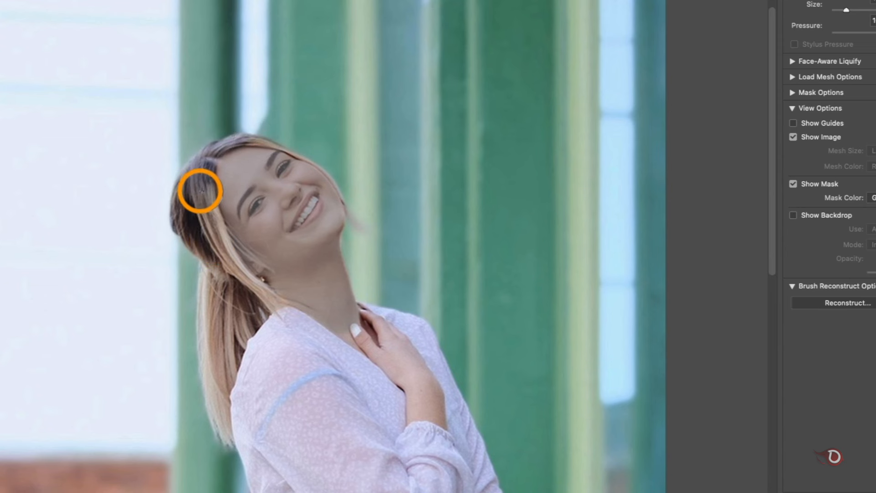
{"action": "left_click_drag", "start_coordinate": [200, 190], "coordinate": [195, 231]}
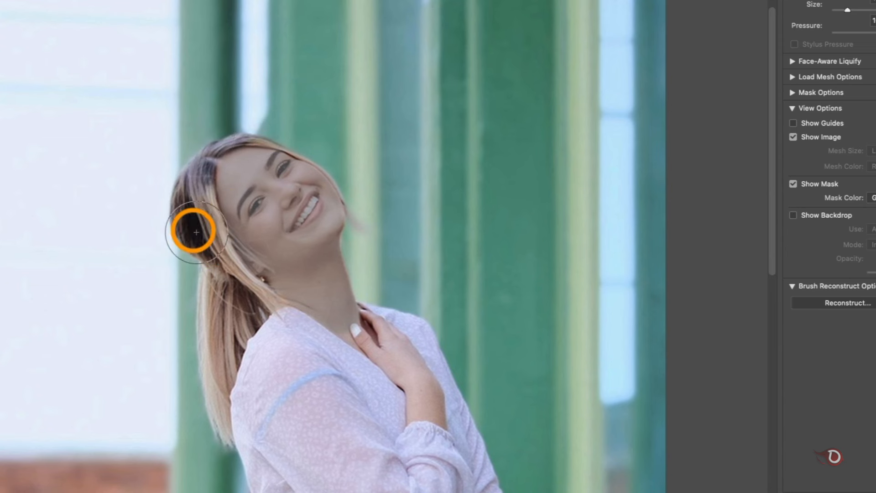
{"action": "left_click_drag", "start_coordinate": [195, 231], "coordinate": [282, 145]}
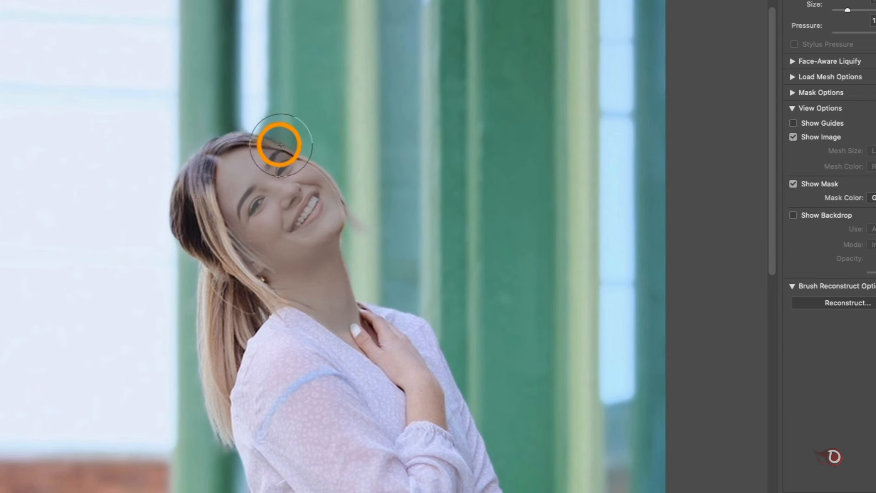
{"action": "left_click_drag", "start_coordinate": [280, 145], "coordinate": [204, 295]}
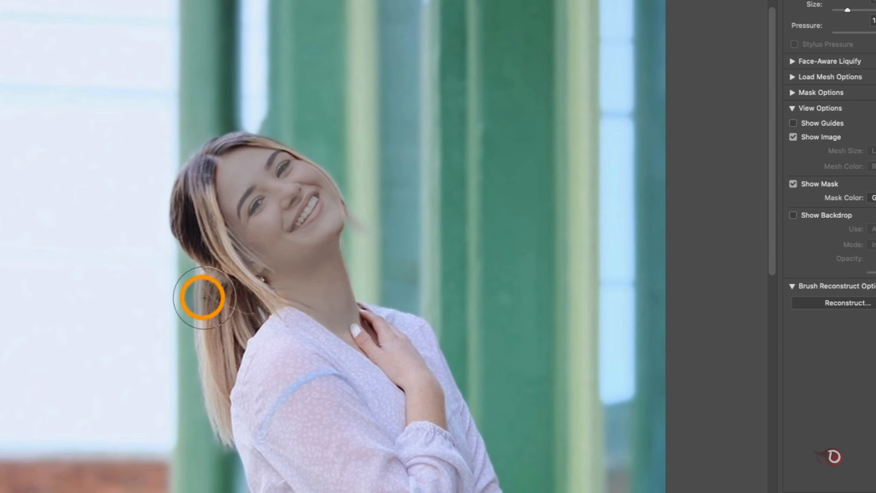
{"action": "left_click_drag", "start_coordinate": [203, 295], "coordinate": [211, 423]}
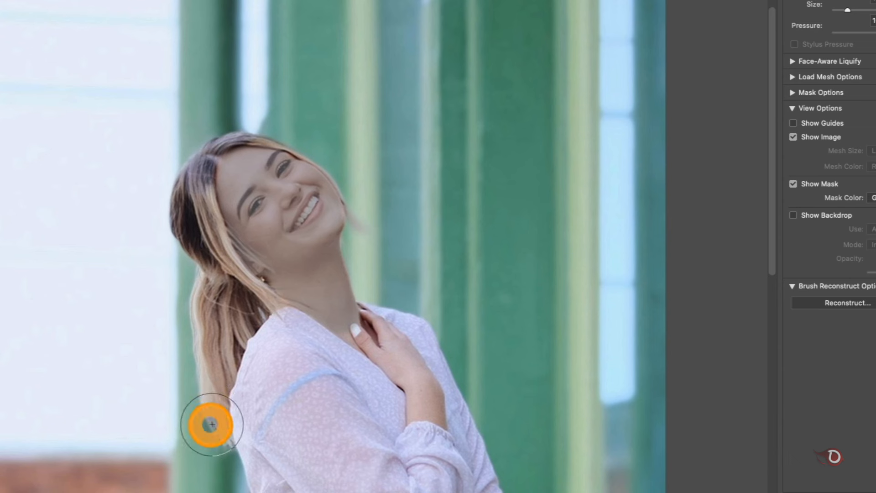
{"action": "mouse_move", "coordinate": [151, 200]}
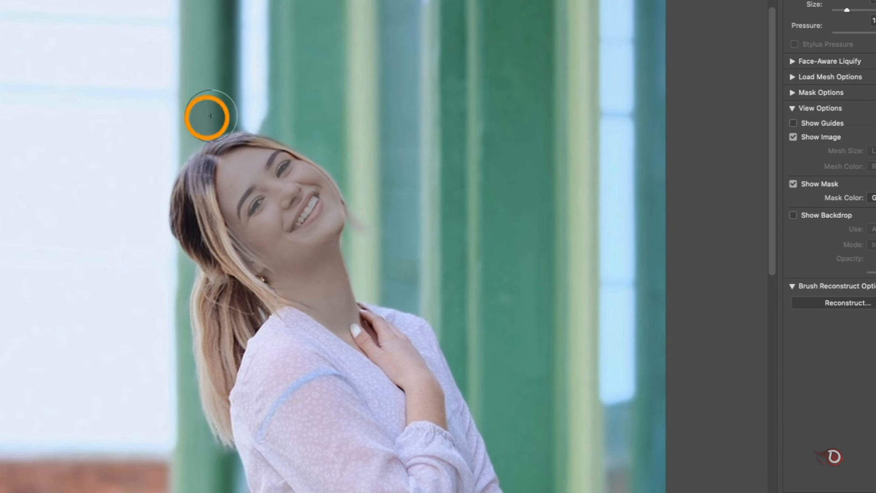
{"action": "mouse_move", "coordinate": [453, 201]}
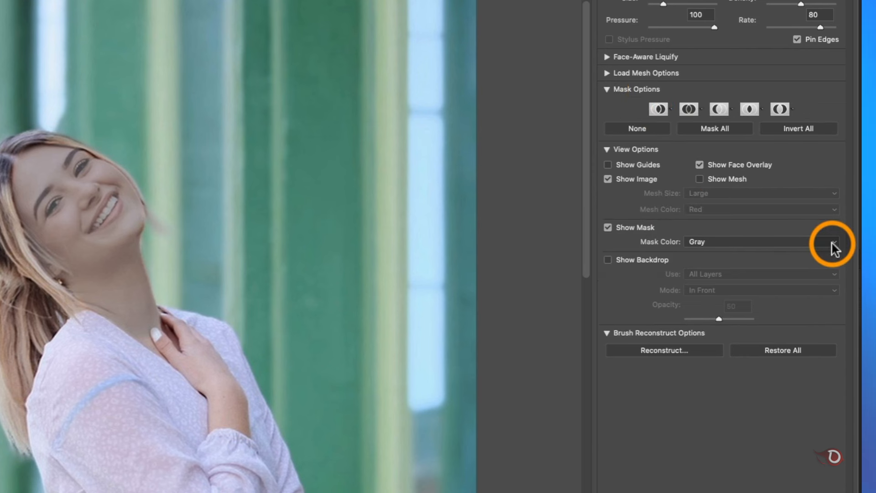
{"action": "left_click", "coordinate": [830, 241]}
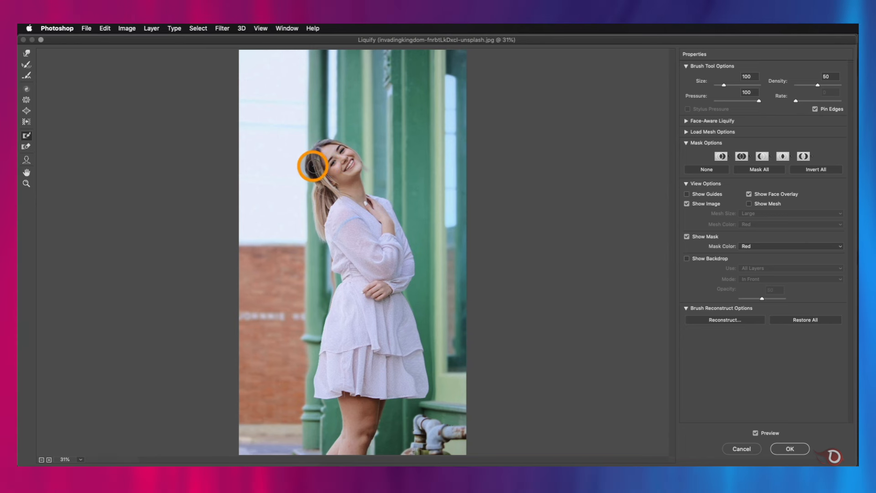
Step: Freeze-mask her hair and the back of the dress, then thaw the background along the skirt hem
{"action": "left_click_drag", "start_coordinate": [313, 165], "coordinate": [314, 190]}
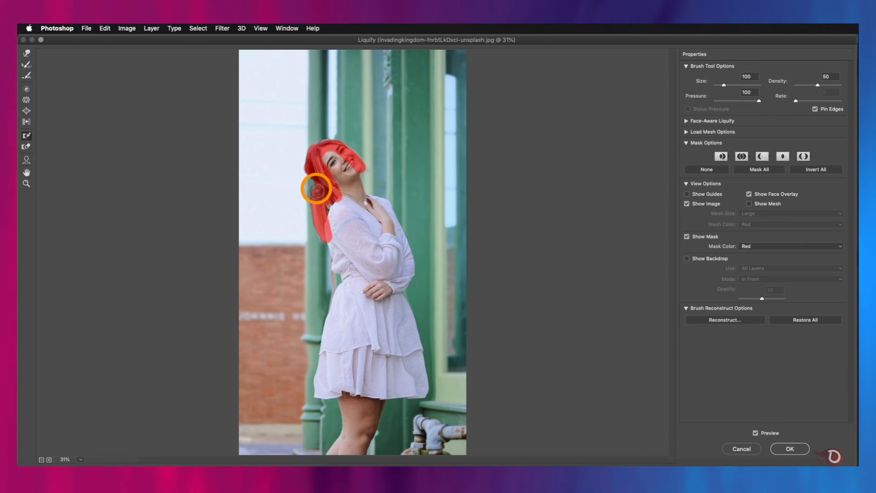
{"action": "left_click_drag", "start_coordinate": [315, 190], "coordinate": [335, 389]}
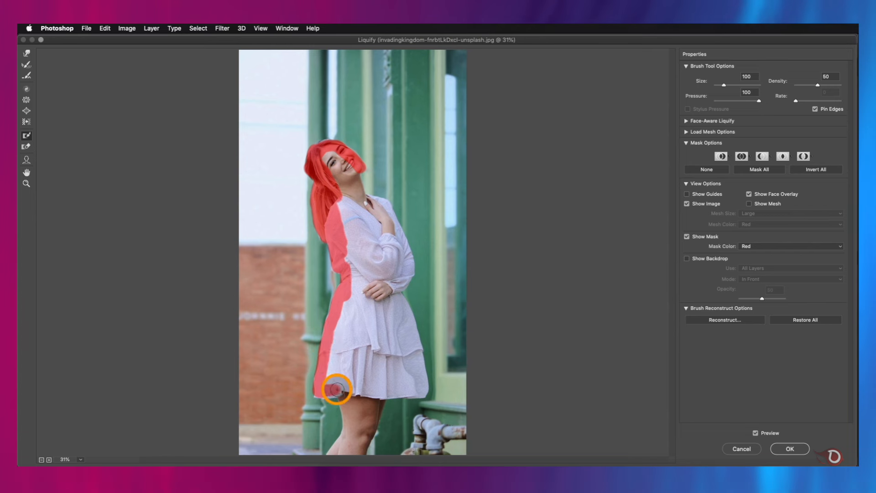
{"action": "left_click_drag", "start_coordinate": [335, 389], "coordinate": [392, 310]}
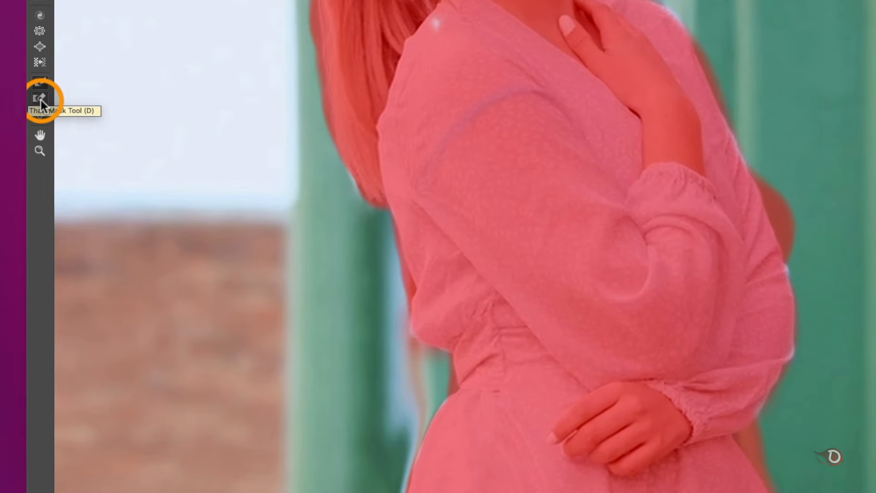
{"action": "left_click", "coordinate": [39, 98]}
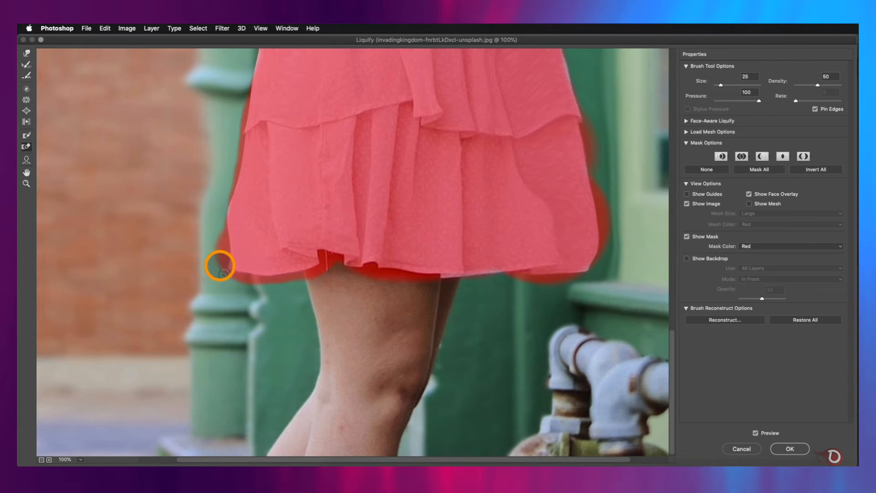
{"action": "left_click_drag", "start_coordinate": [221, 265], "coordinate": [424, 289]}
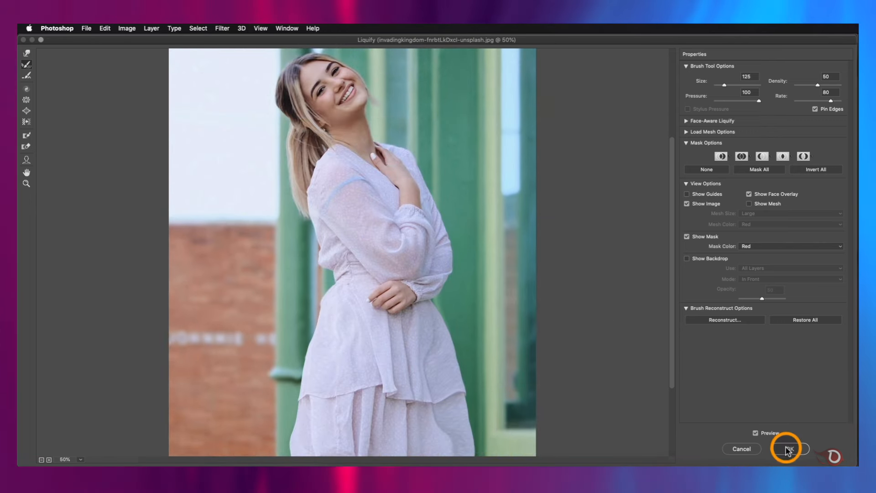
Step: Commit the Liquify edits and toggle the smart filter to compare before and after
{"action": "left_click", "coordinate": [787, 449]}
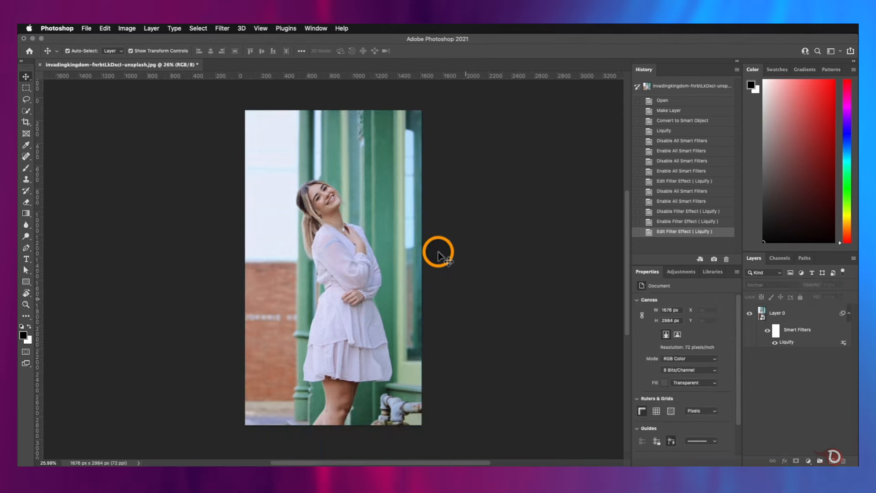
{"action": "left_click", "coordinate": [776, 342]}
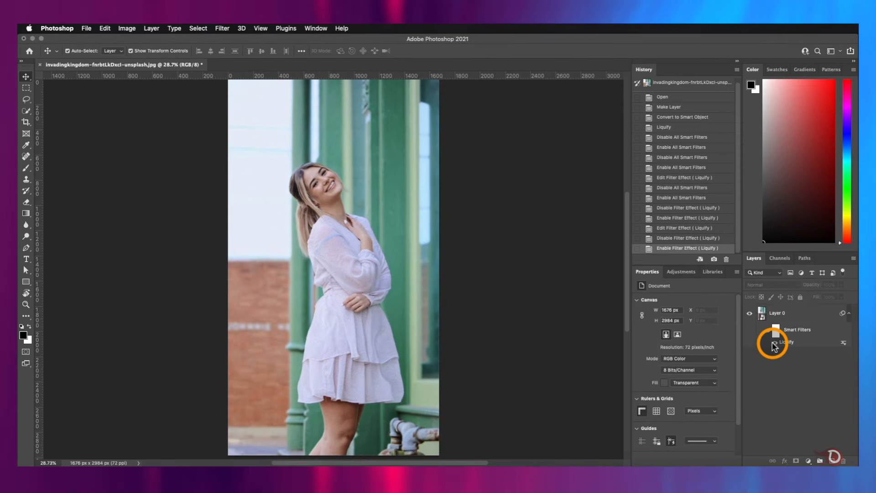